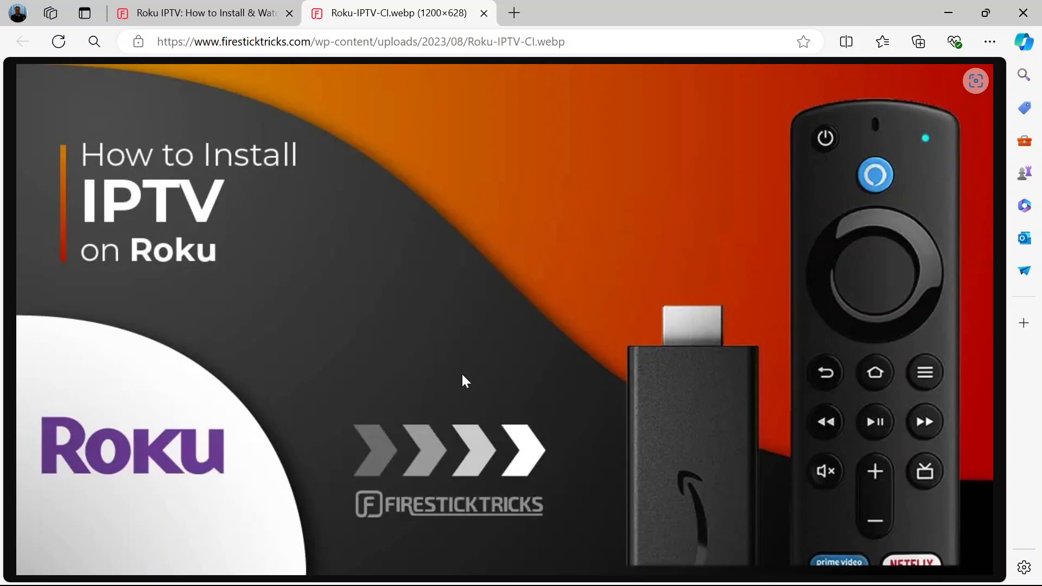
mouse_move(202, 12)
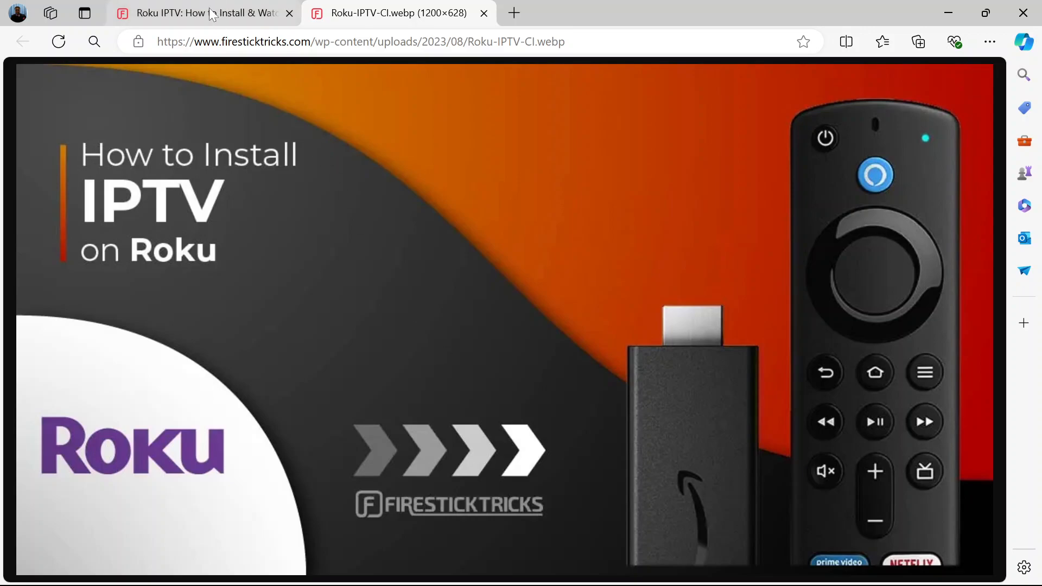
Switch back to the 'Roku IPTV: How to Install' article tab at Enable Developer Options
click(202, 13)
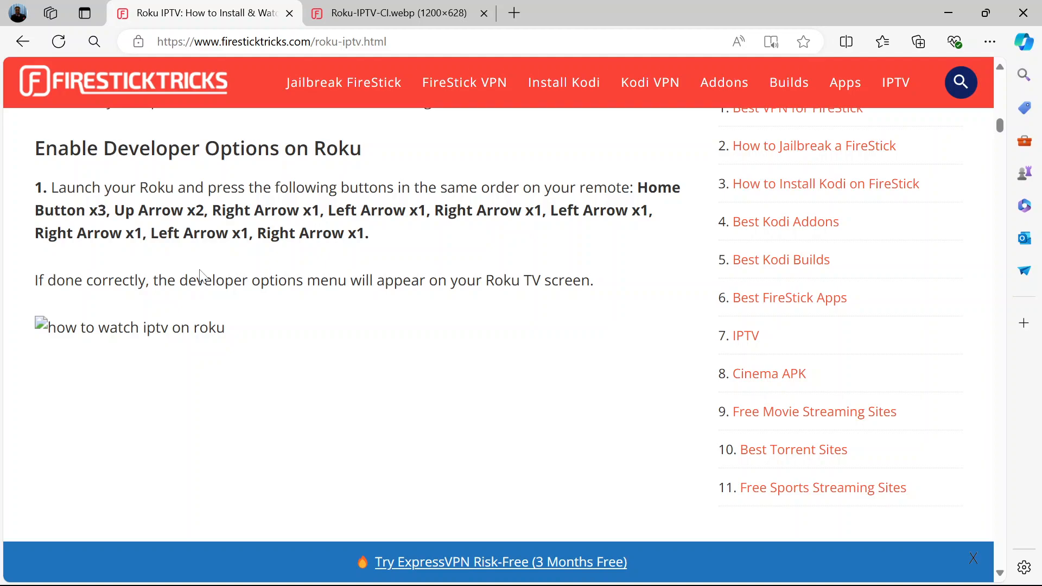
mouse_move(545, 91)
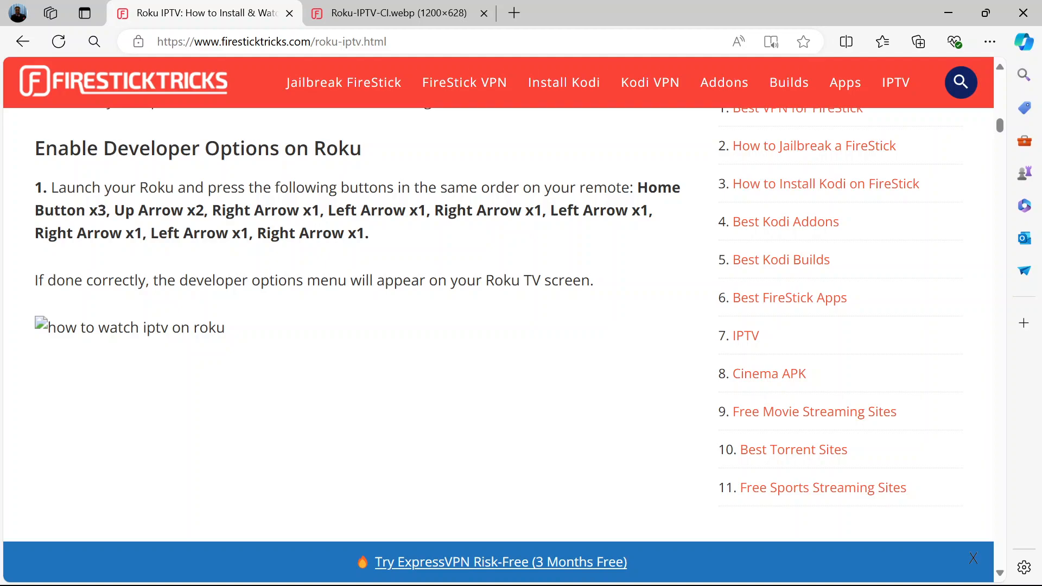
mouse_move(625, 228)
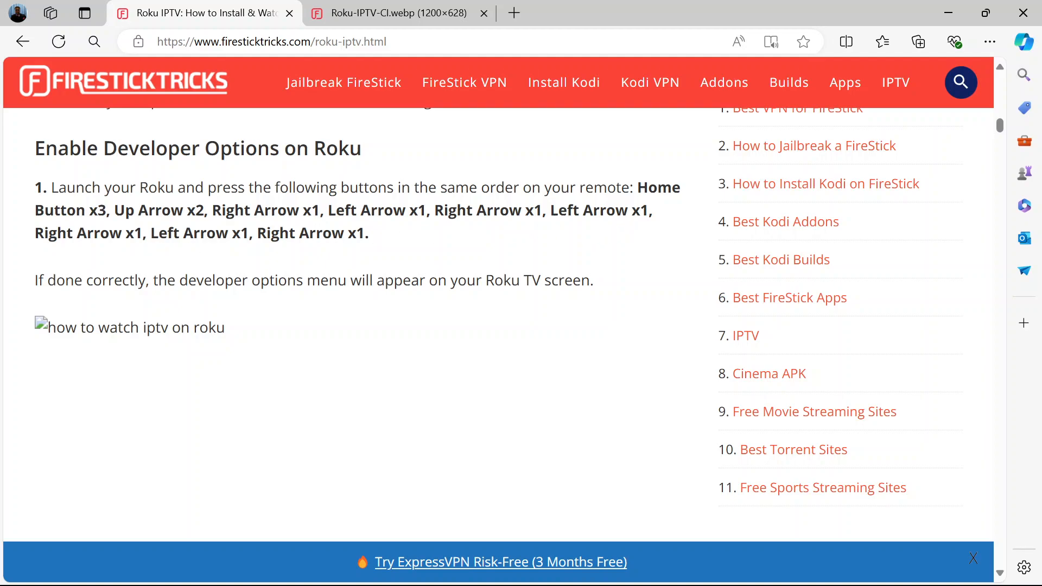
mouse_move(222, 251)
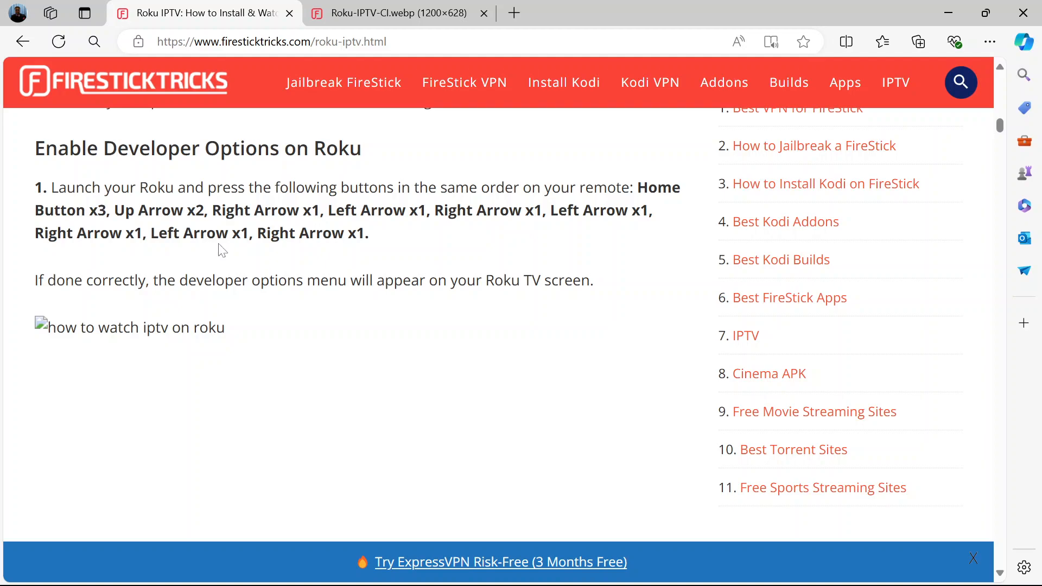
mouse_move(331, 250)
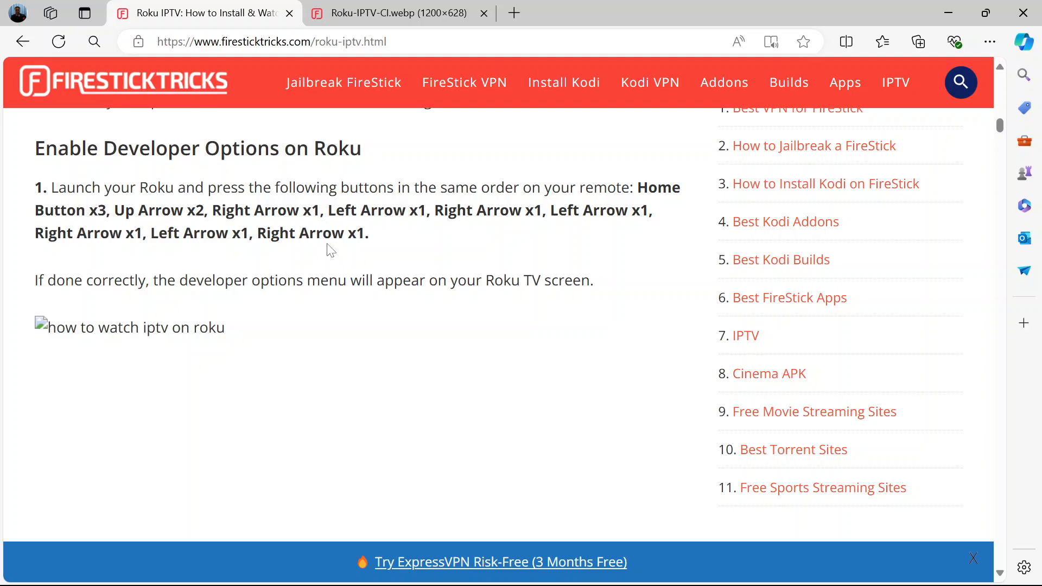
Scroll past the IP address step to step 3, Enable installer and restart
scroll(down, 3)
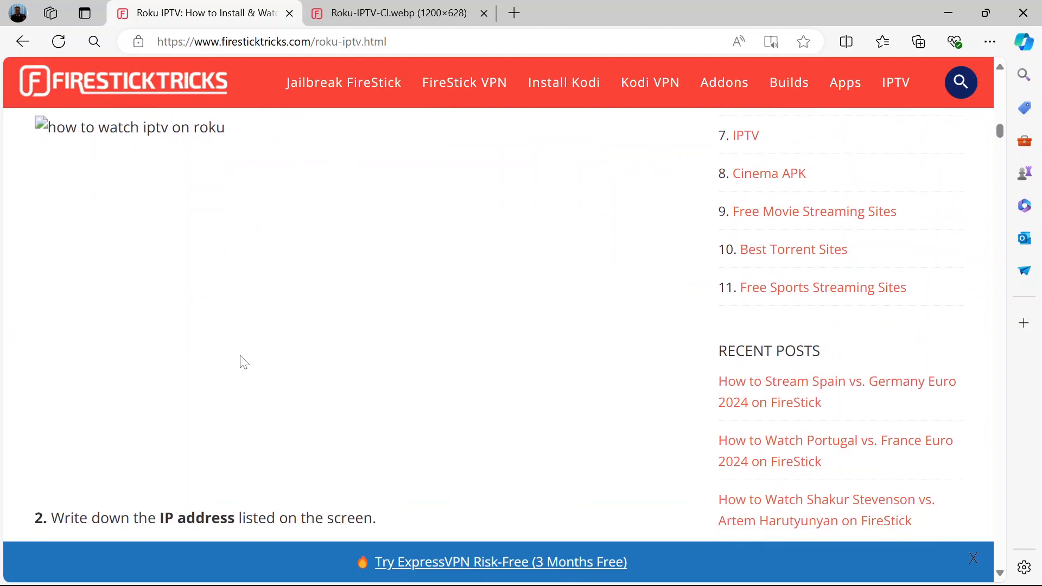
scroll(down, 3)
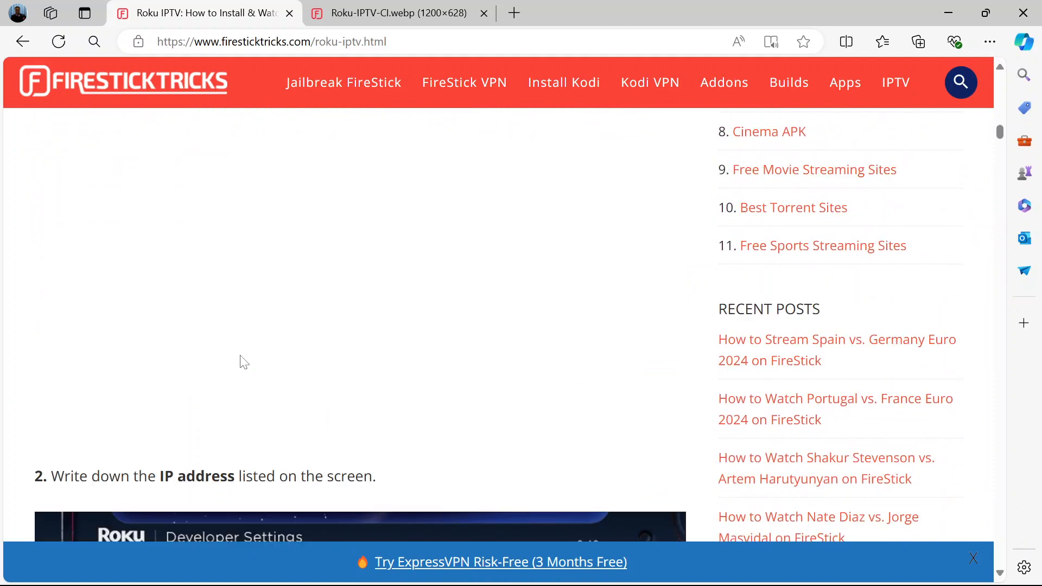
scroll(down, 3)
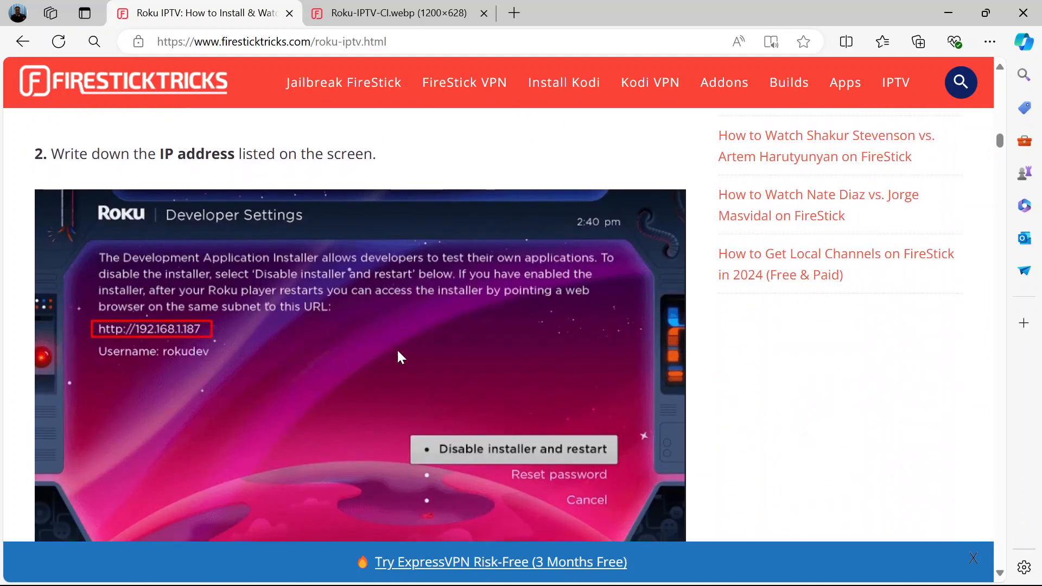
scroll(down, 3)
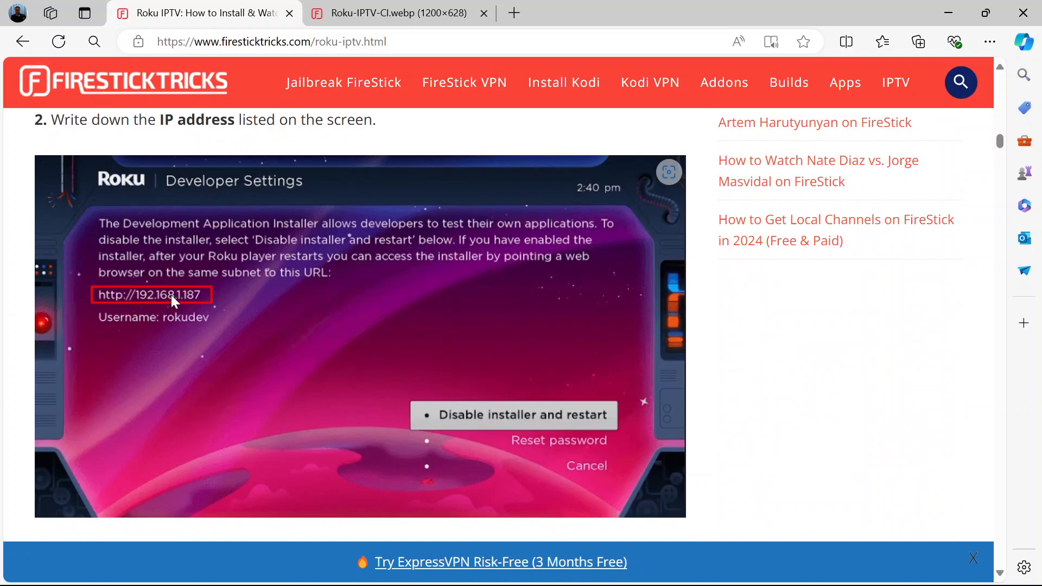
mouse_move(184, 307)
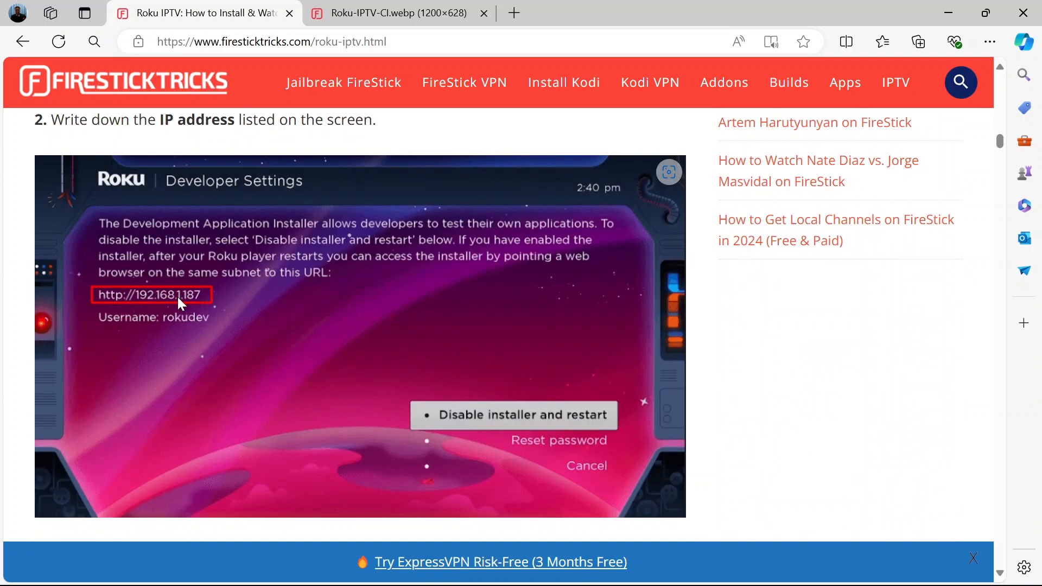
mouse_move(157, 324)
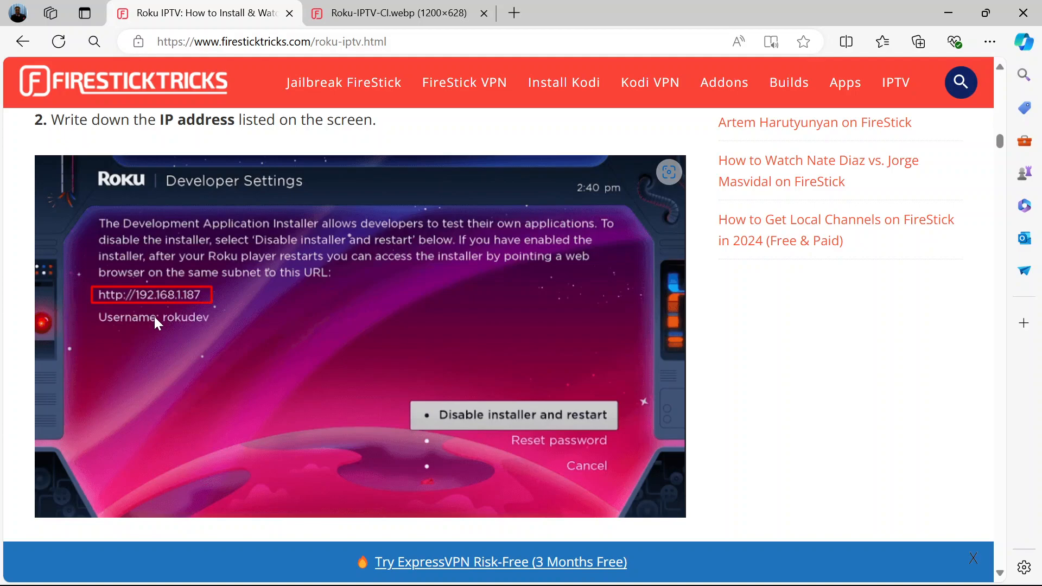
scroll(down, 3)
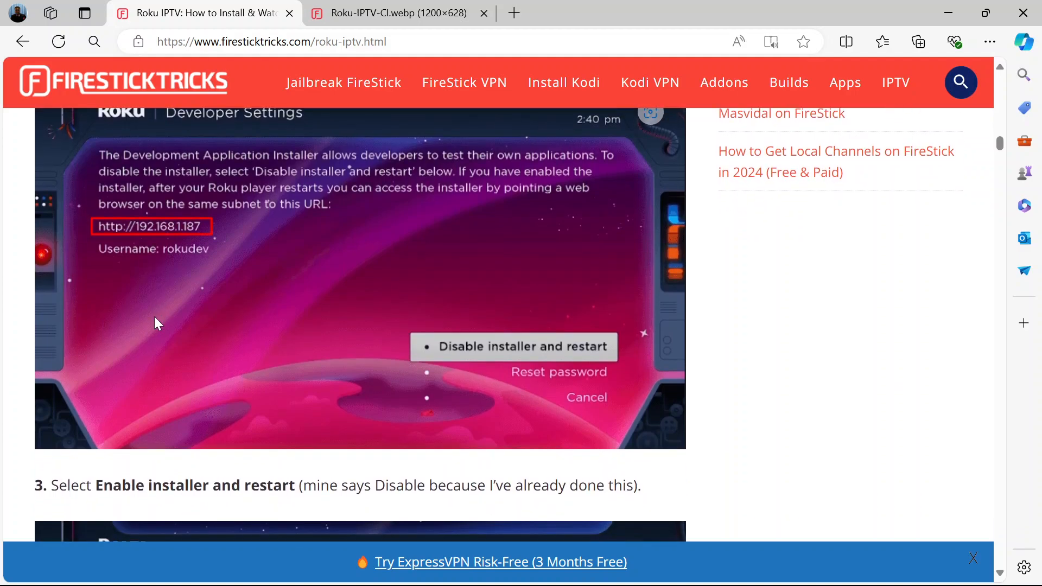
mouse_move(500, 352)
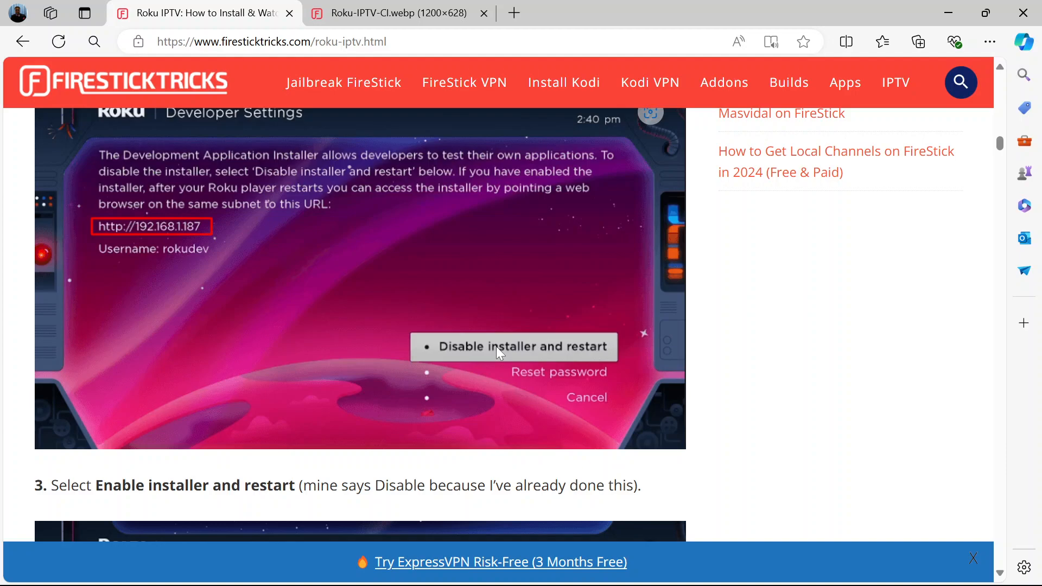
mouse_move(524, 357)
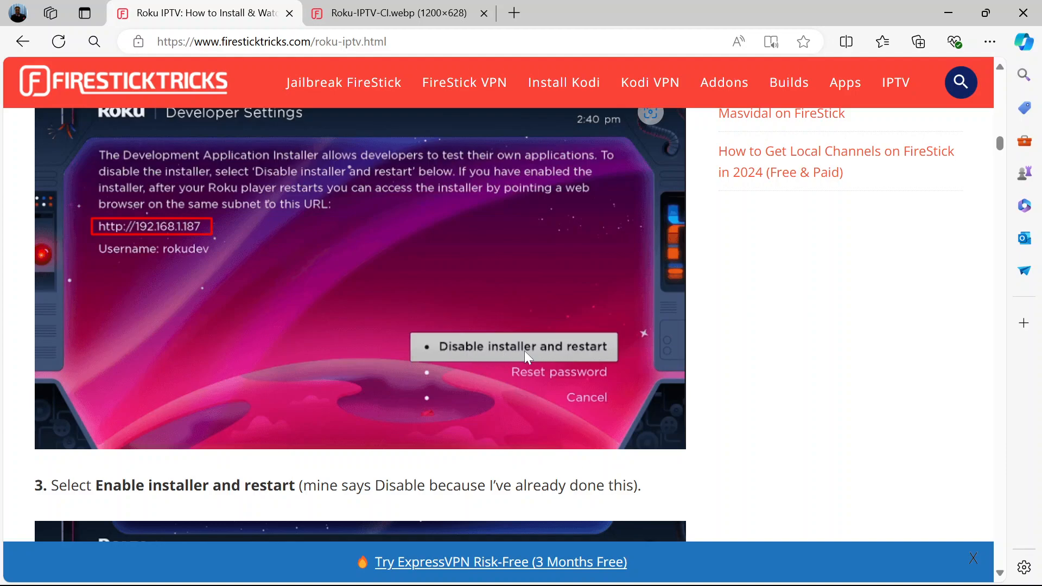
mouse_move(532, 342)
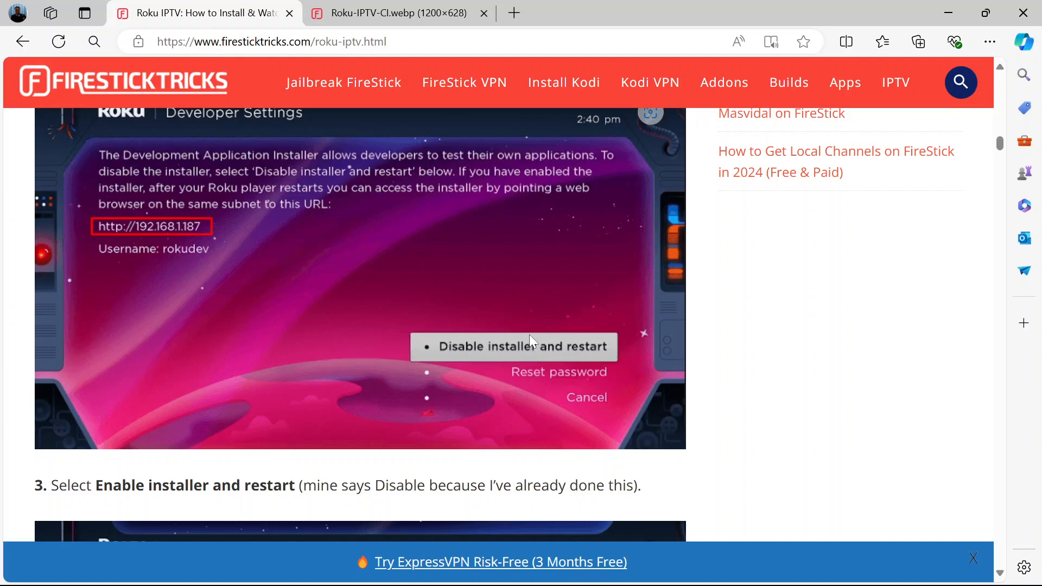
mouse_move(541, 358)
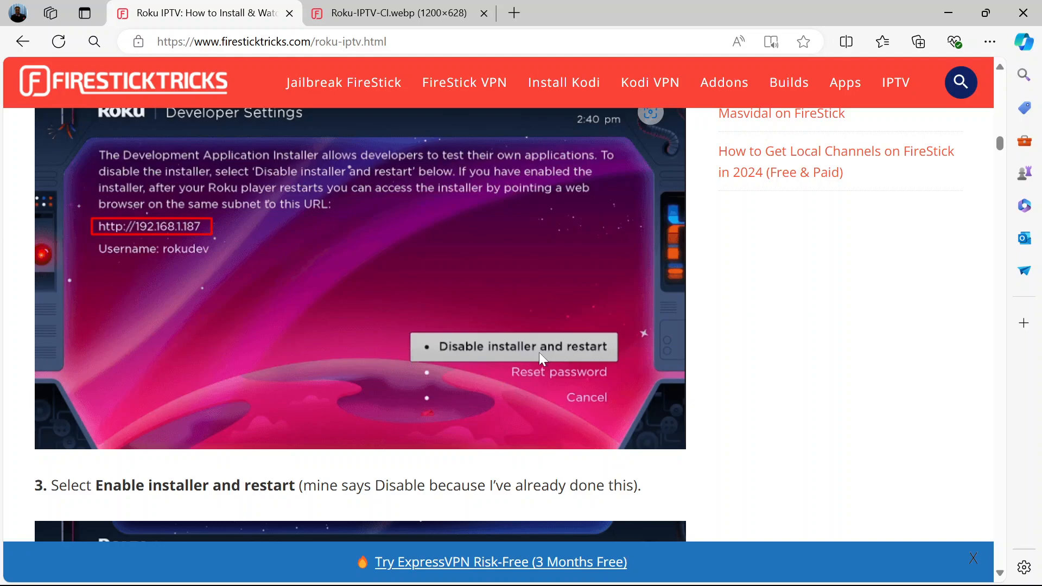
mouse_move(497, 352)
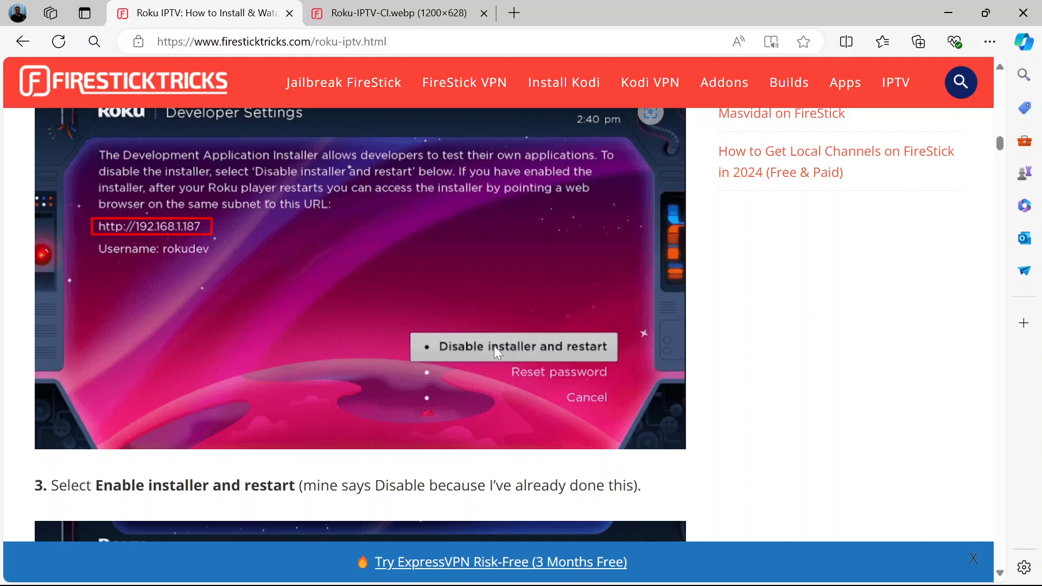
mouse_move(477, 359)
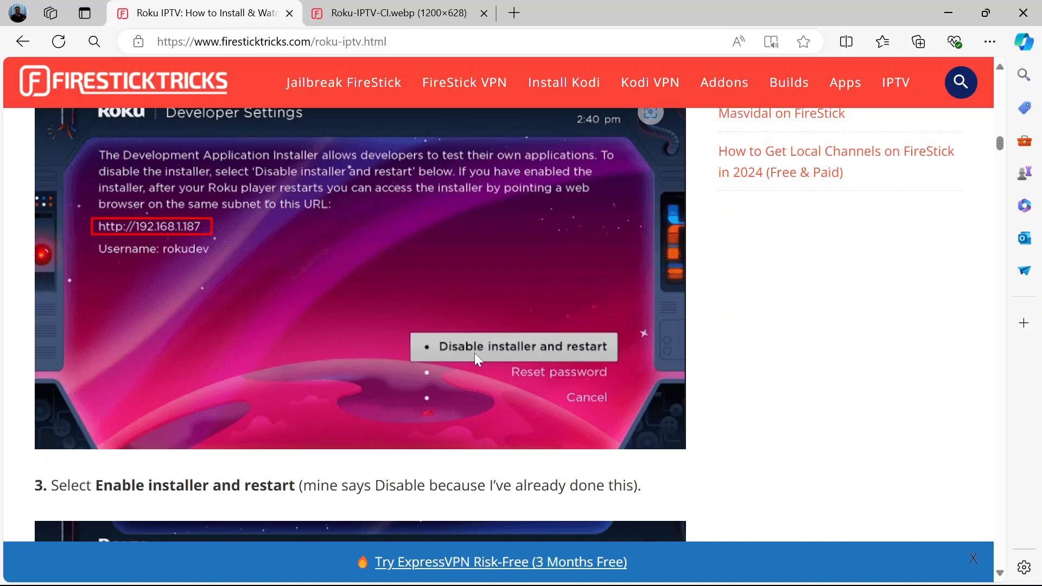
scroll(down, 3)
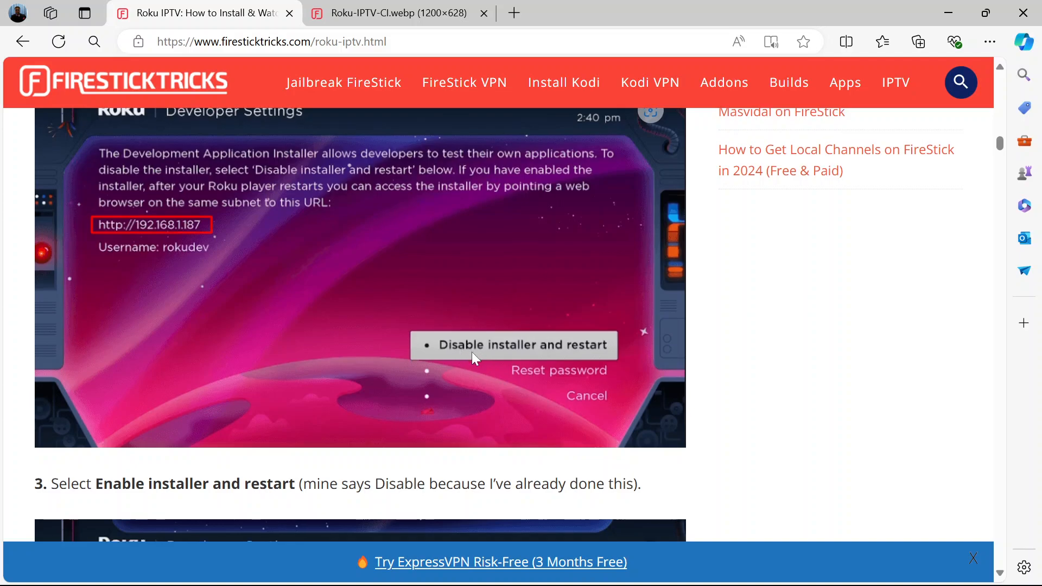
scroll(down, 3)
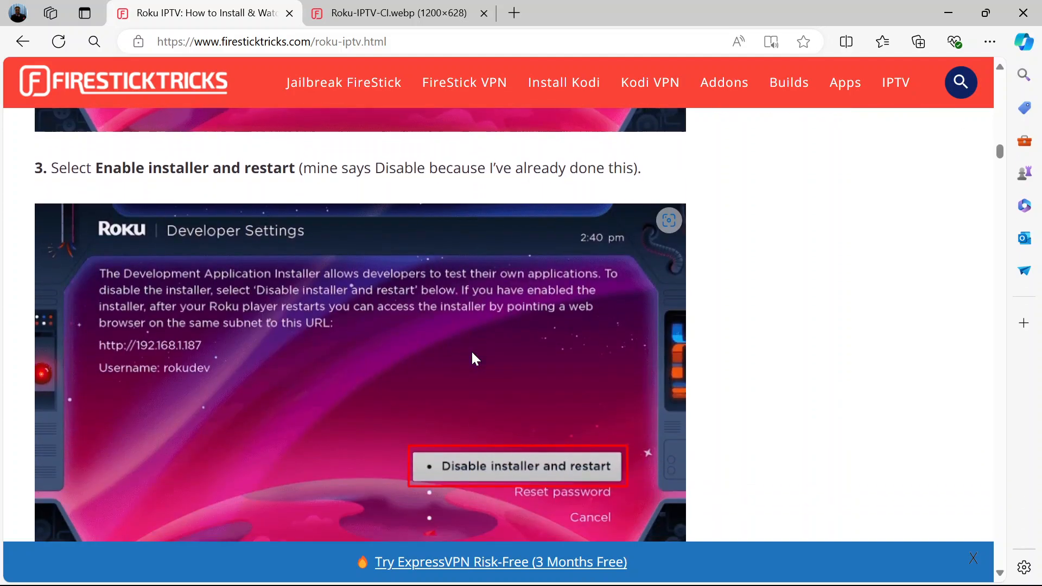
Scroll past the webserver password and reboot steps to the Part 2: Add IPTV Smarters Channel heading
scroll(down, 3)
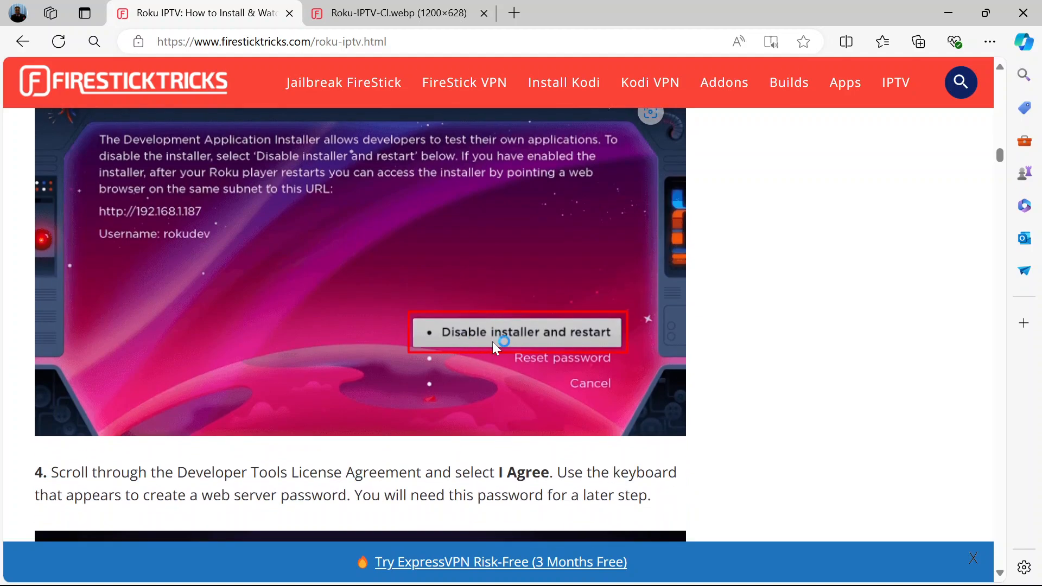
scroll(down, 3)
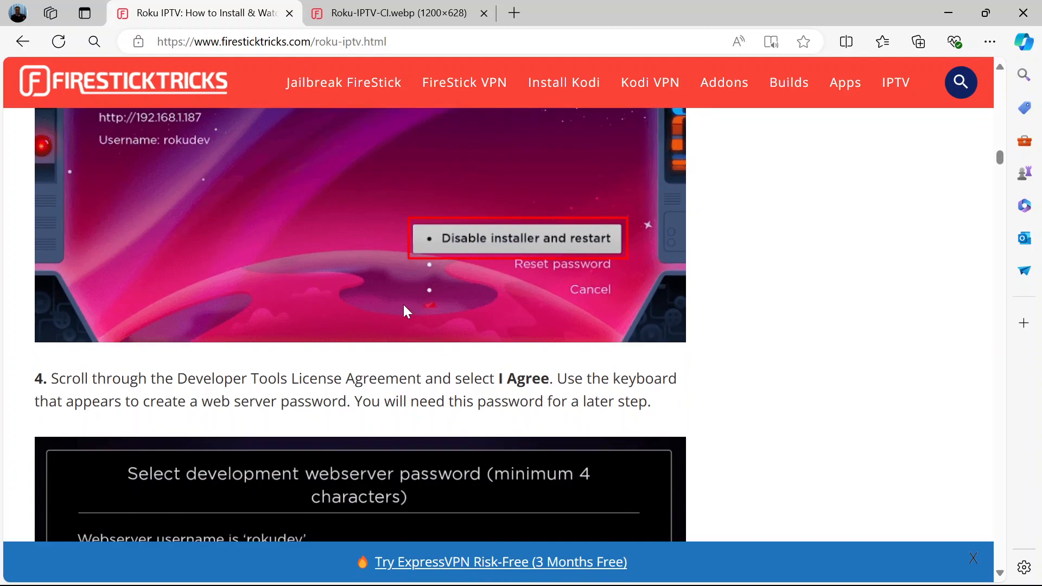
scroll(down, 3)
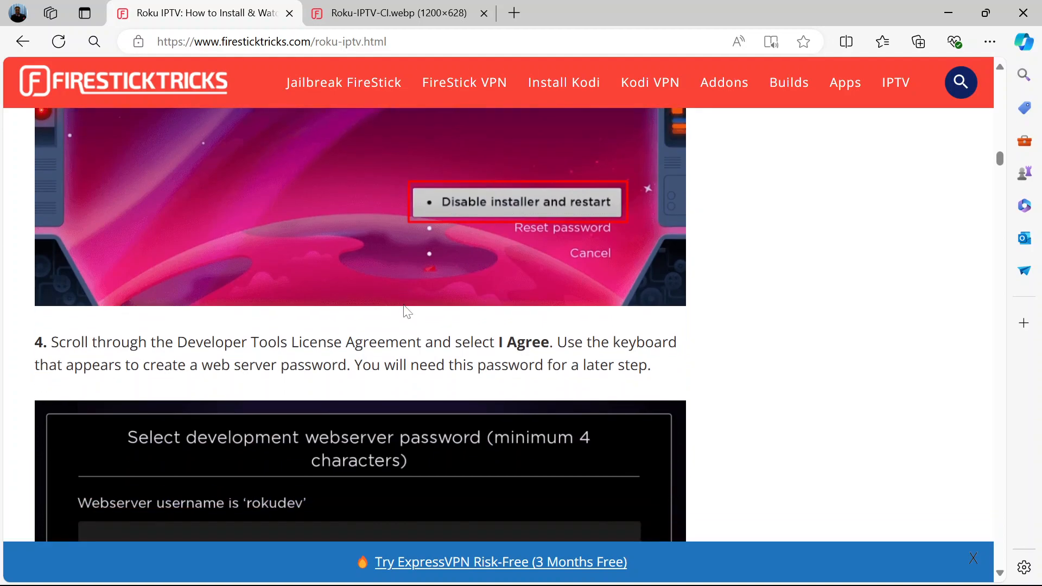
scroll(down, 3)
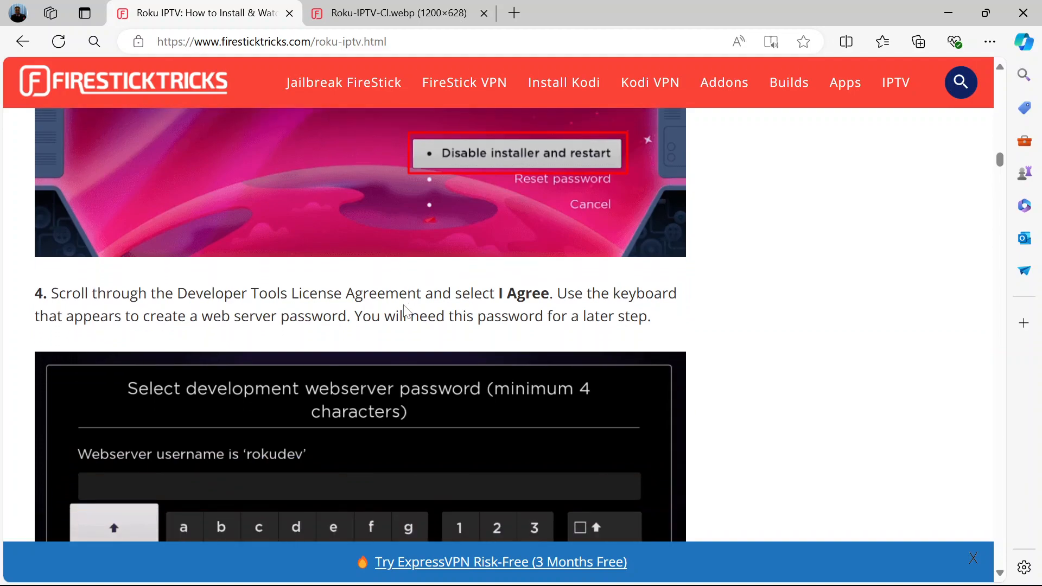
scroll(down, 3)
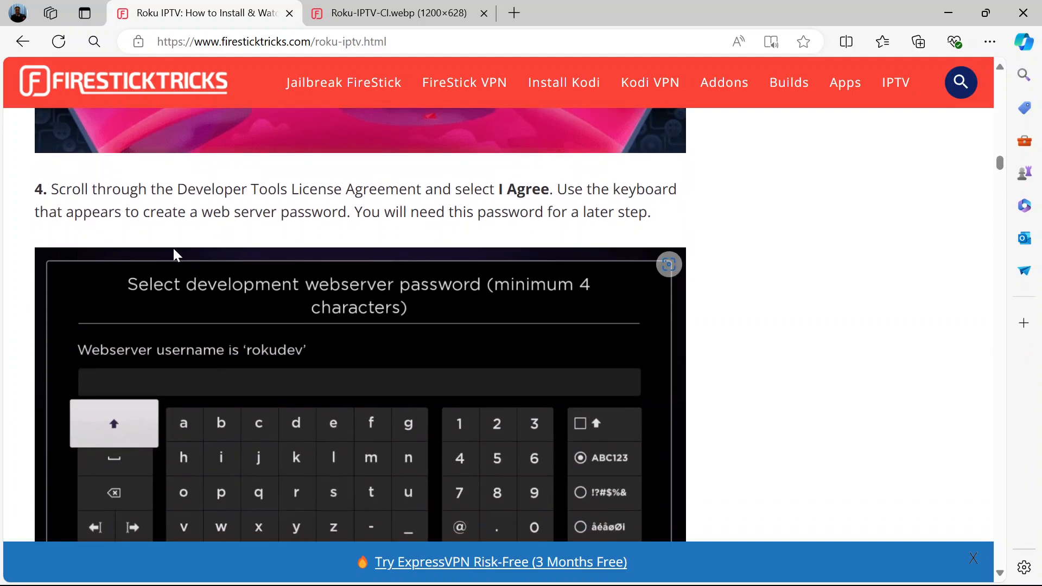
mouse_move(382, 403)
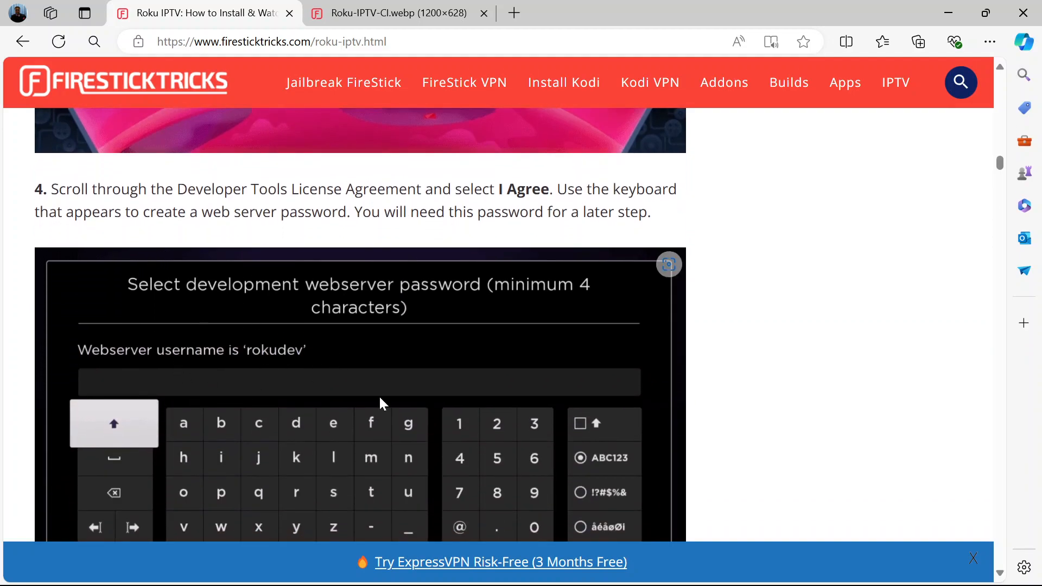
mouse_move(188, 387)
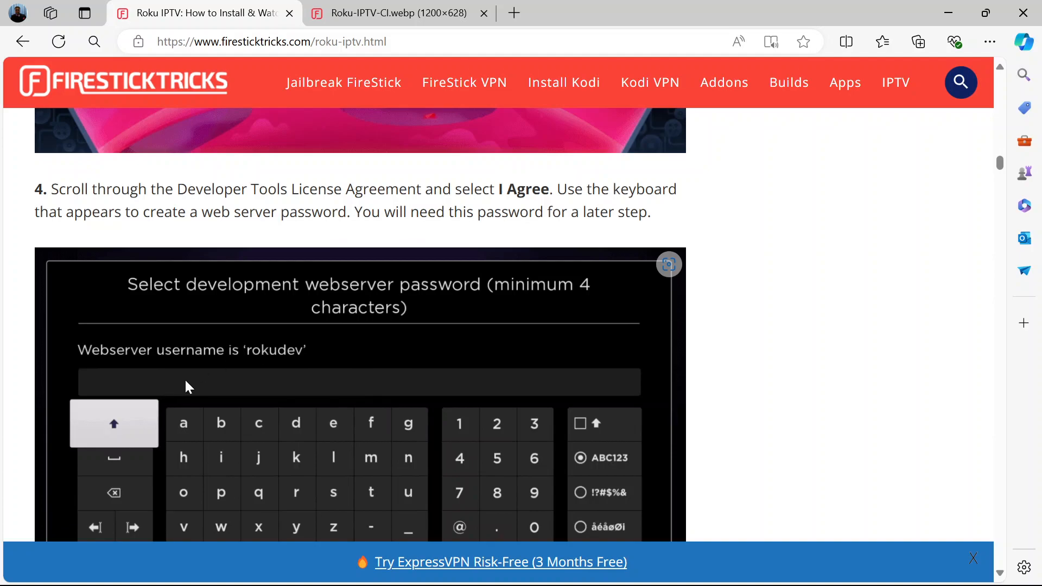
mouse_move(300, 380)
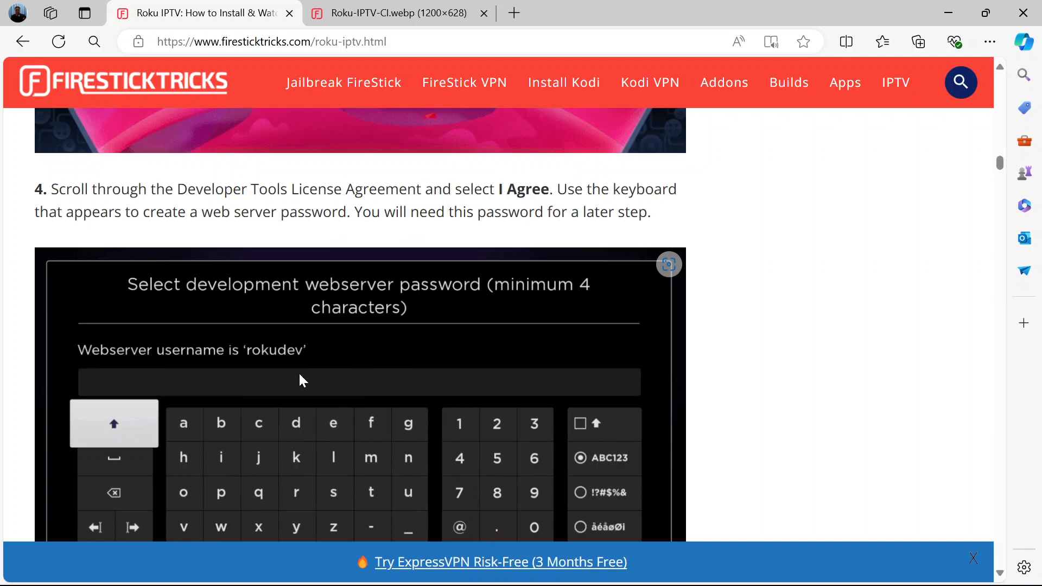
scroll(down, 3)
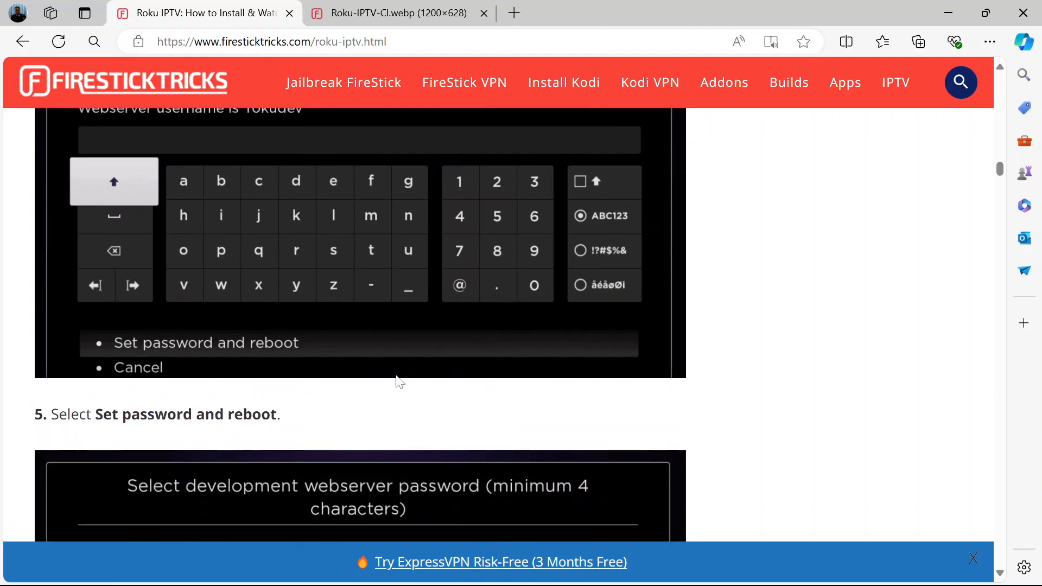
scroll(down, 3)
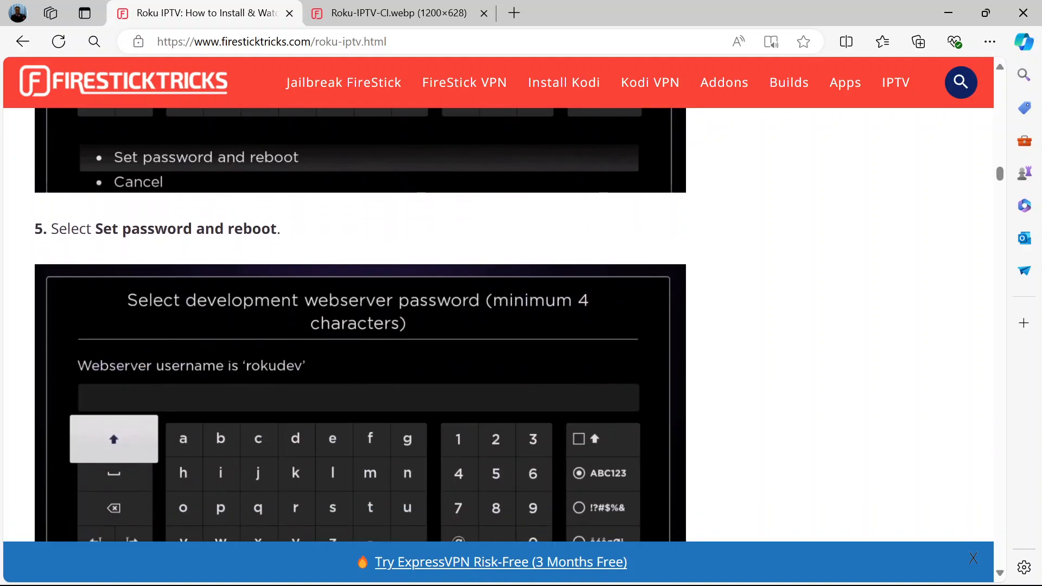
scroll(down, 3)
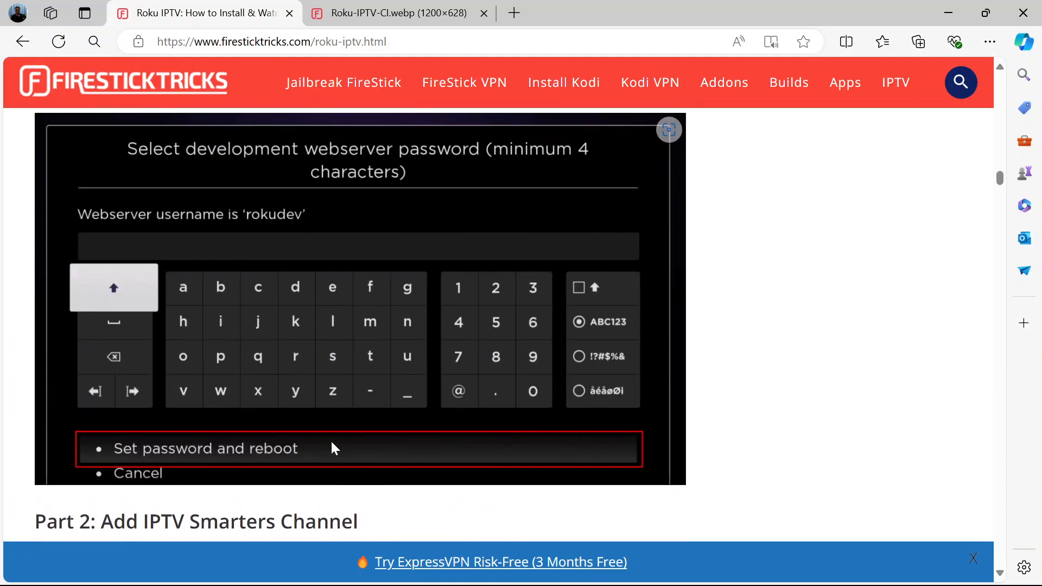
scroll(down, 3)
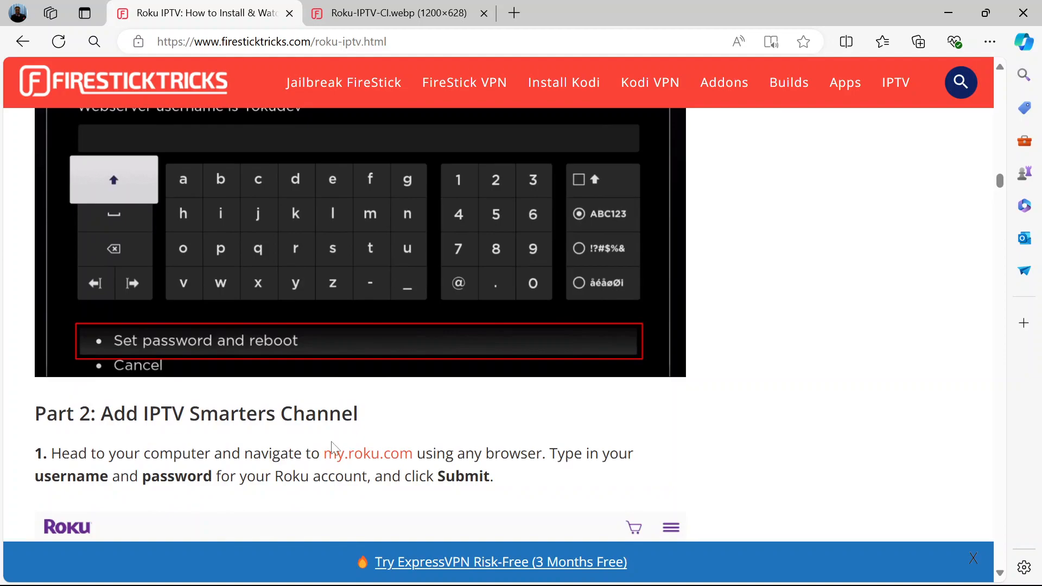
Scroll past the Roku sign-in screenshot to Add channel with a code and typing iptvsmarters
scroll(down, 3)
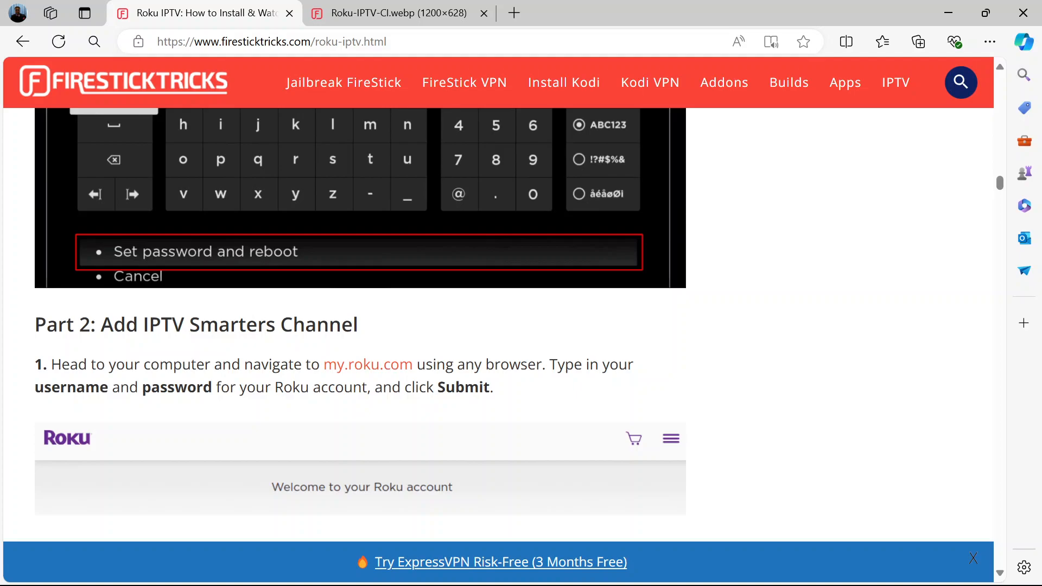
mouse_move(367, 364)
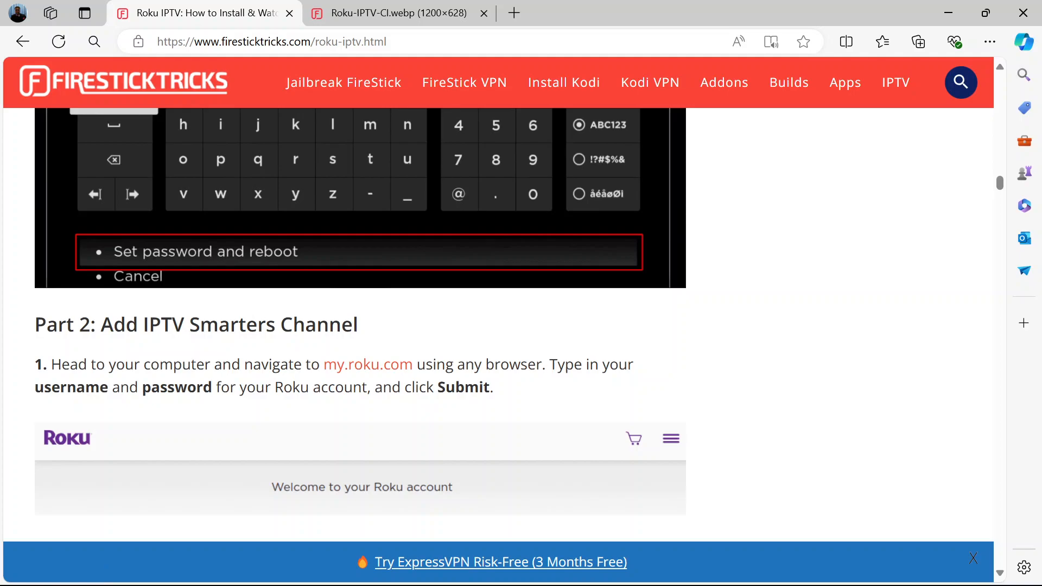
scroll(down, 3)
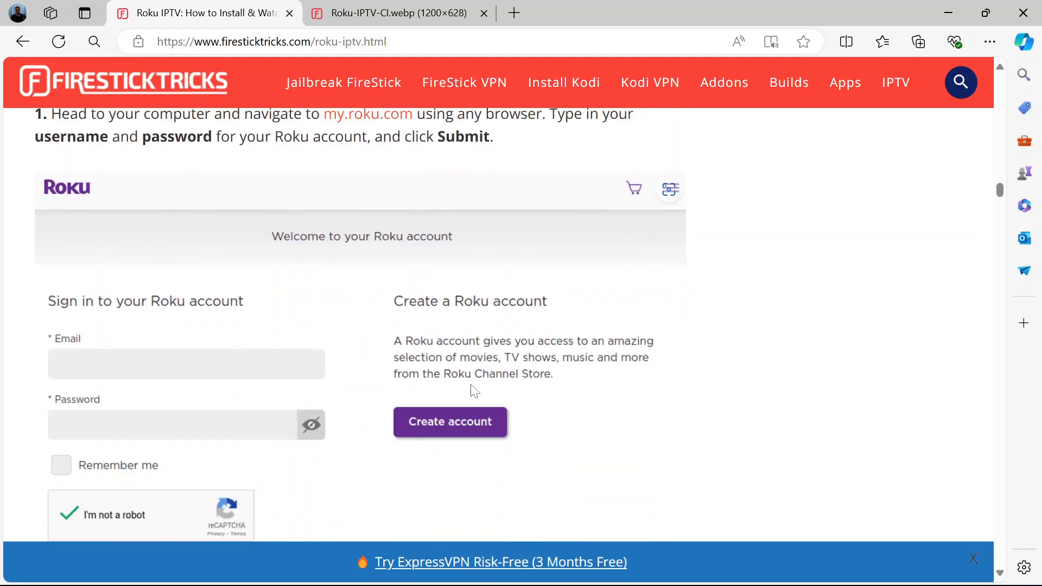
scroll(down, 3)
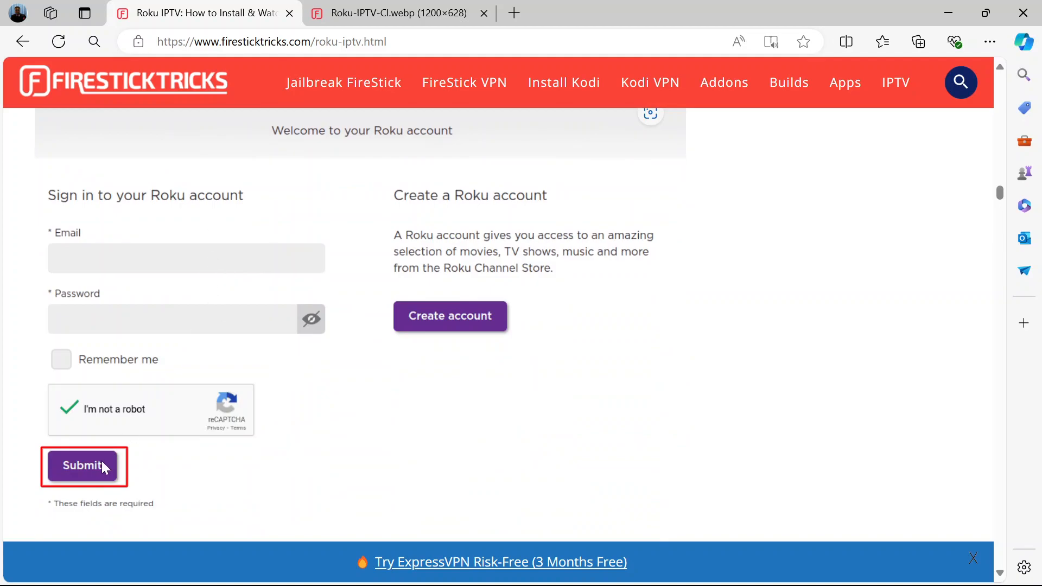
scroll(down, 3)
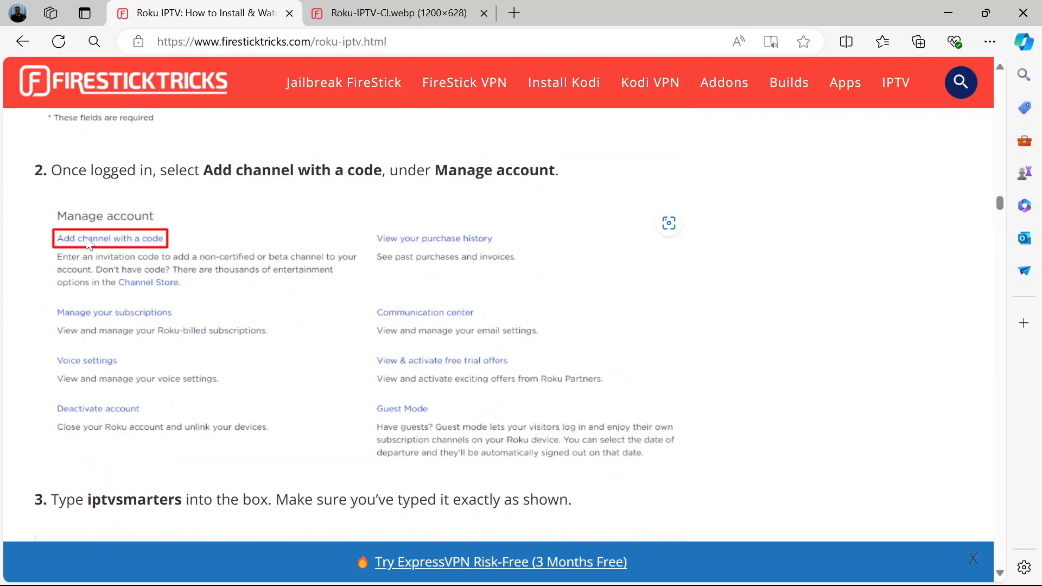
mouse_move(114, 255)
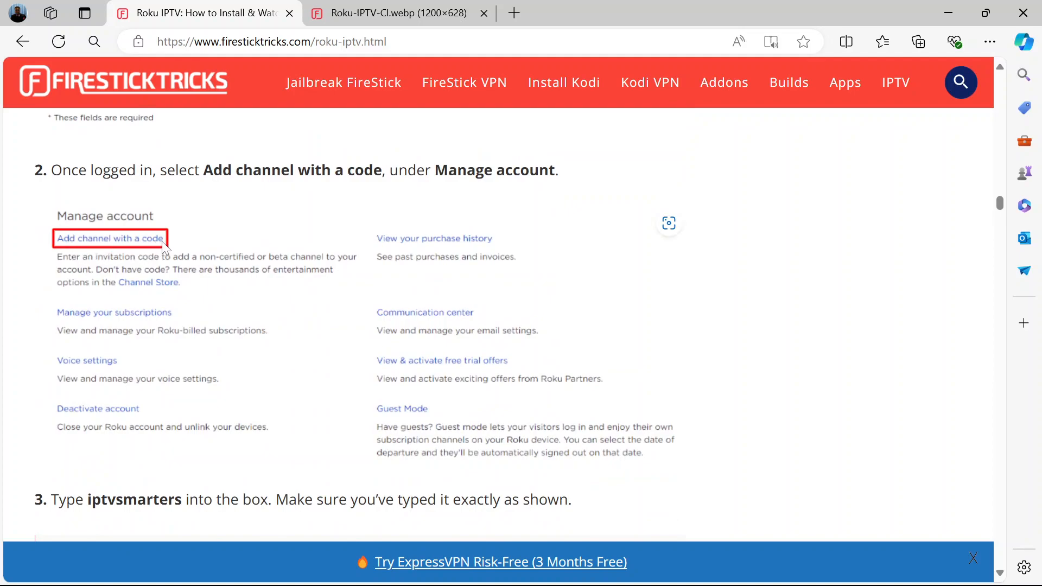
mouse_move(63, 206)
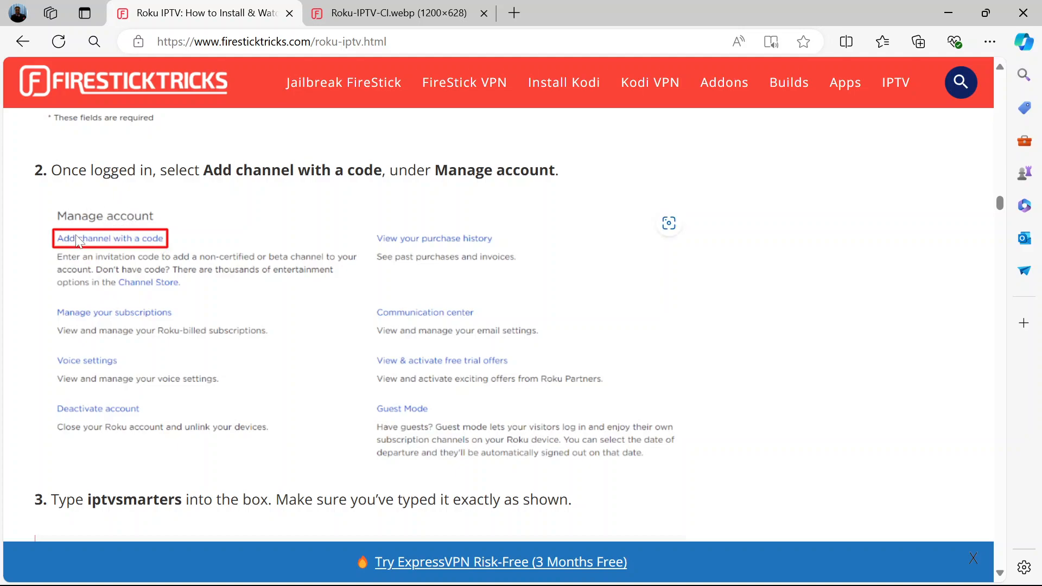
mouse_move(134, 242)
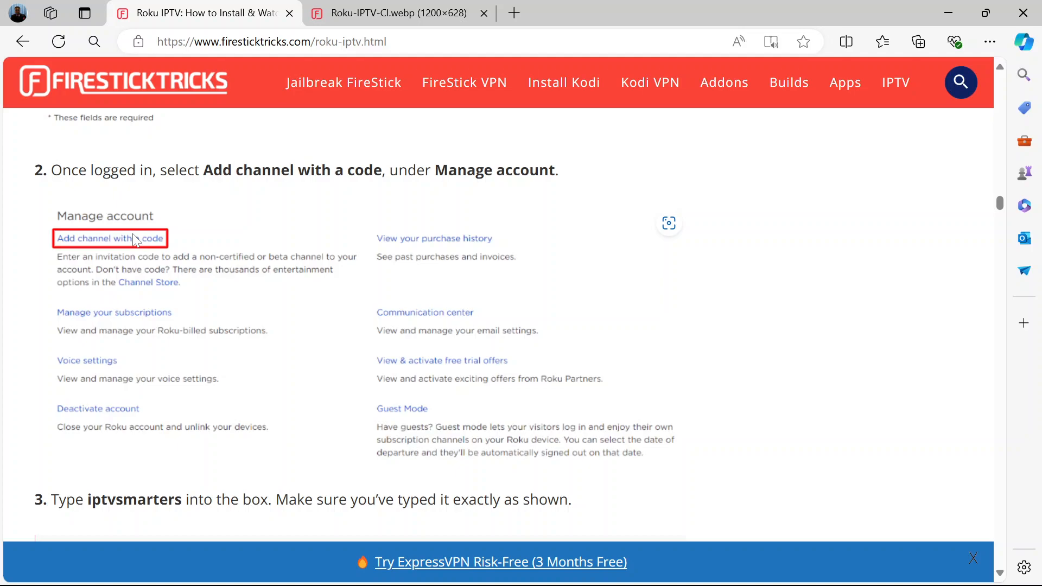
Scroll past the Yes, add channel screenshot to Part 3 on downloading the package
scroll(down, 3)
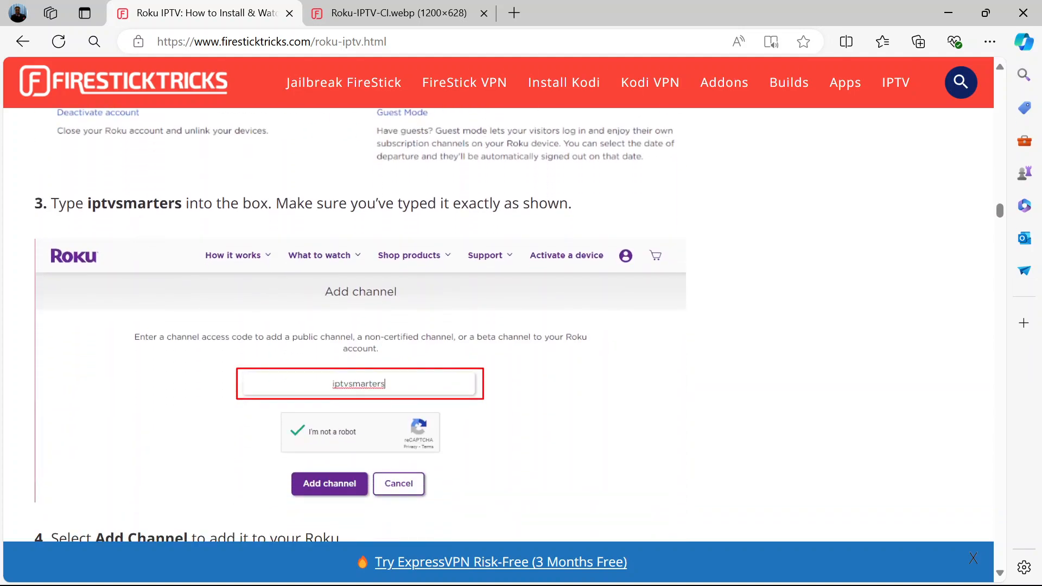
mouse_move(333, 364)
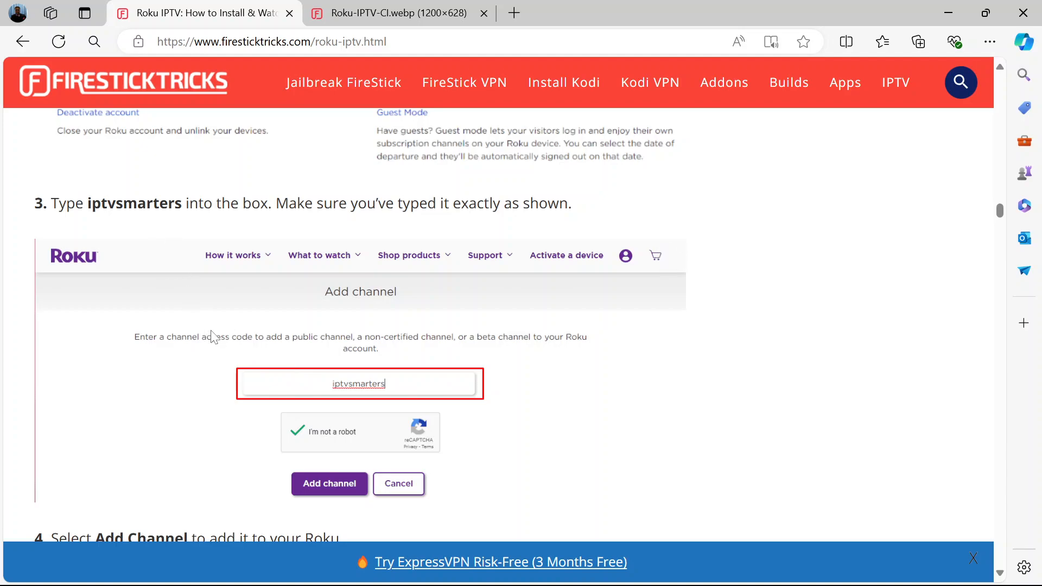
mouse_move(325, 381)
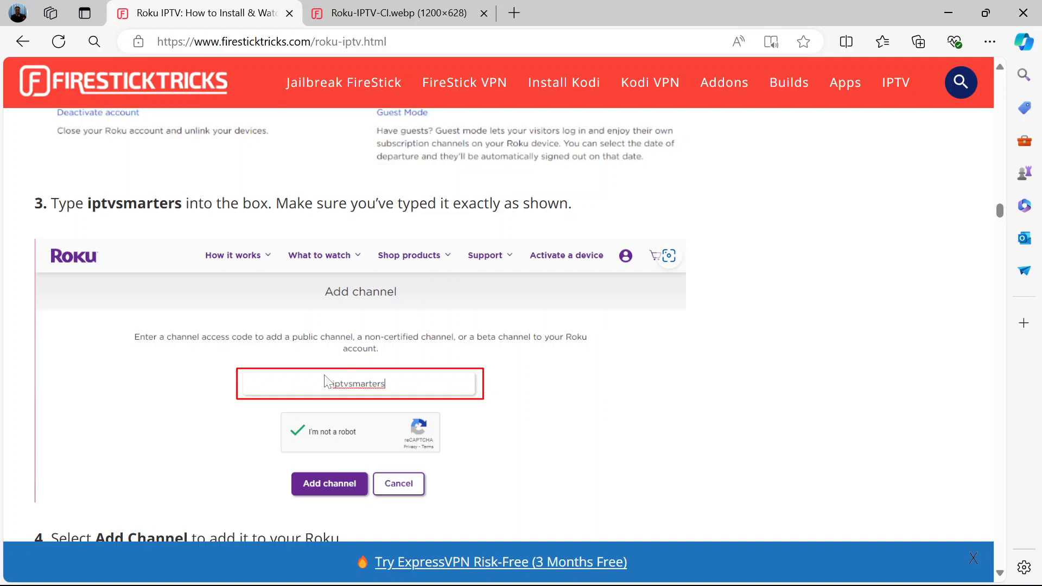
scroll(down, 3)
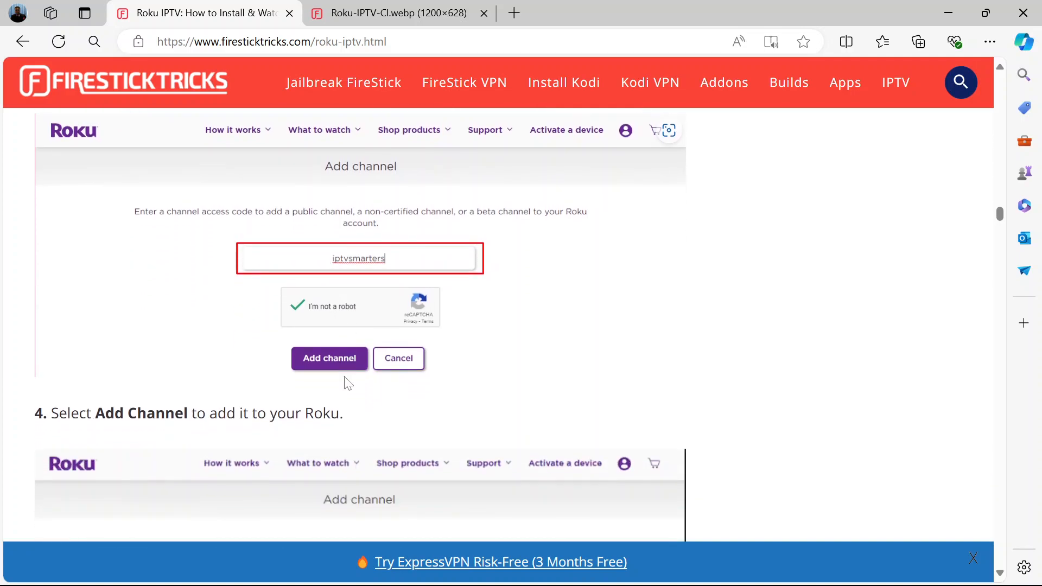
scroll(down, 3)
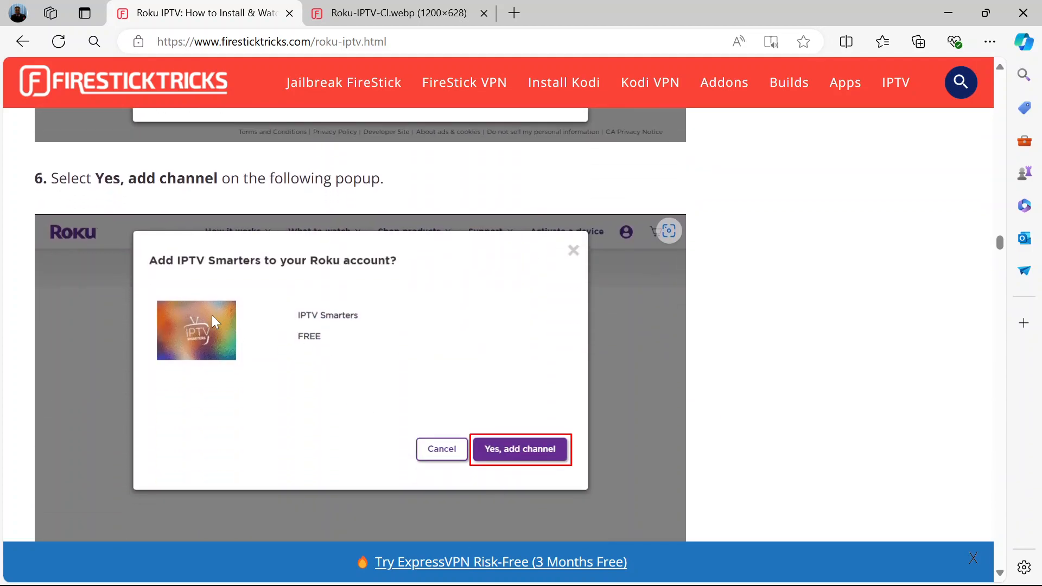
mouse_move(278, 287)
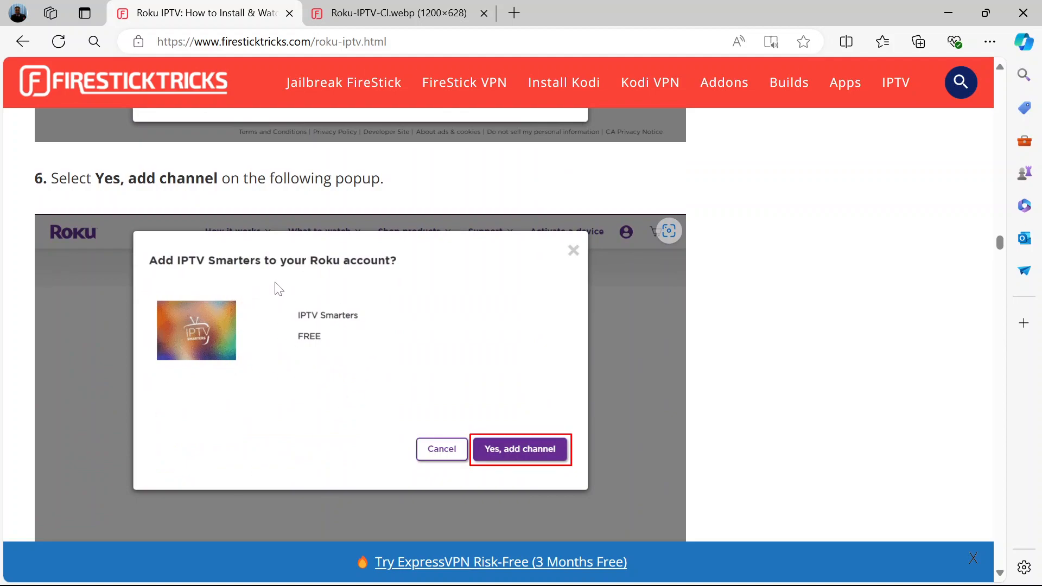
mouse_move(388, 304)
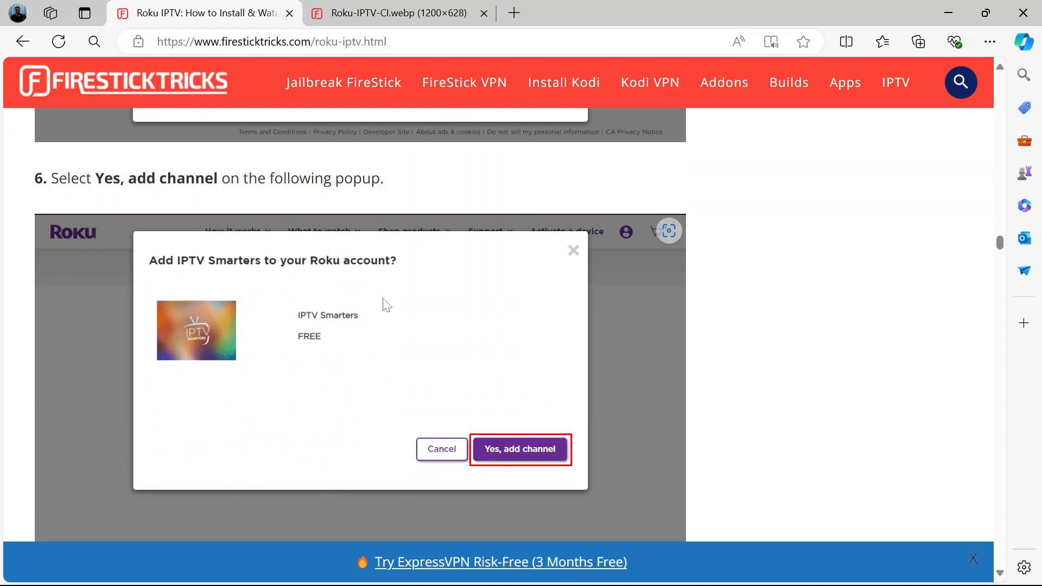
scroll(down, 3)
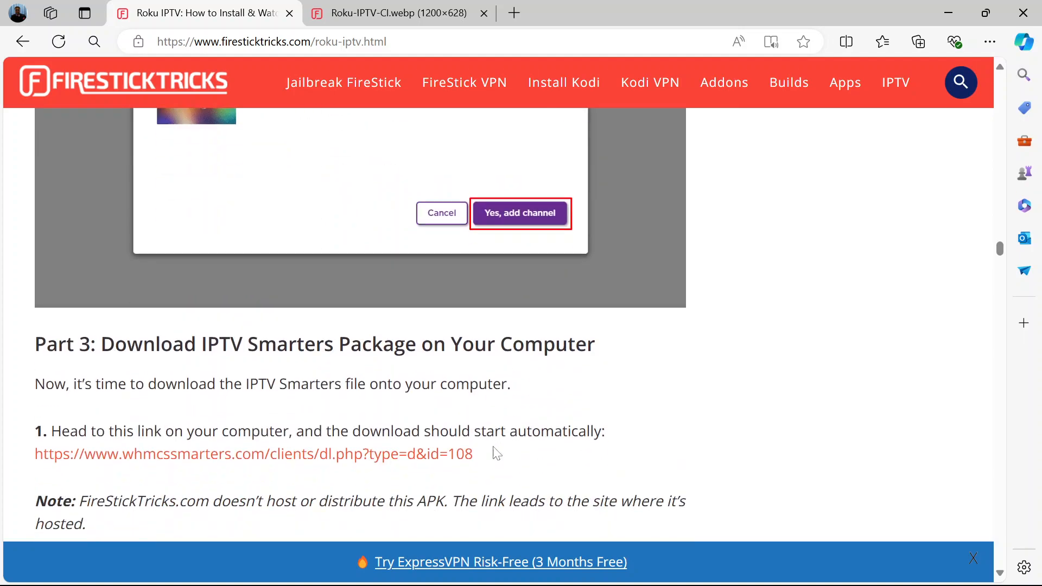
Scroll past the download link and Save As step to Part 4's rokudev sign-in steps
scroll(down, 3)
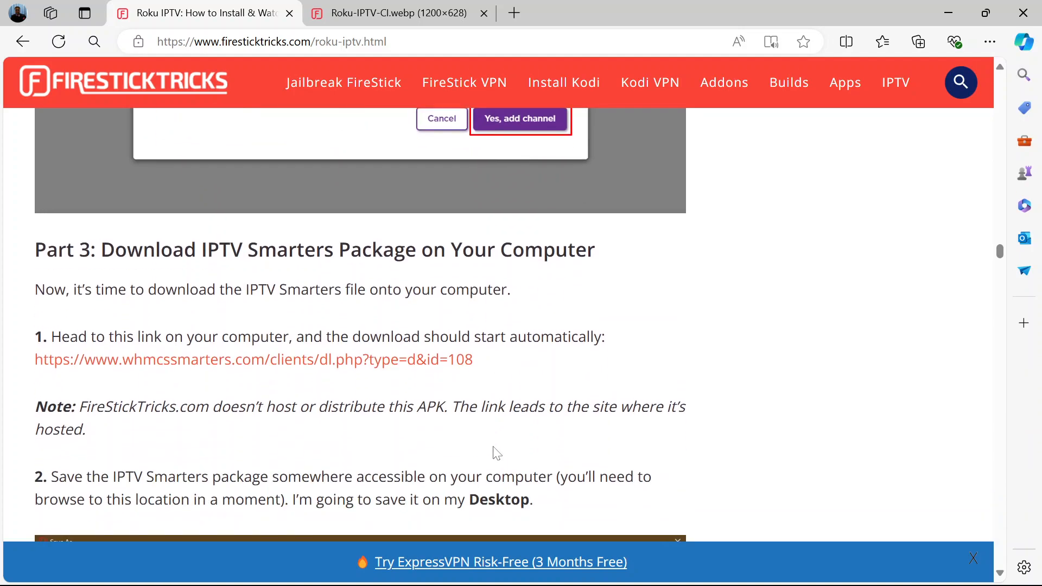
scroll(down, 3)
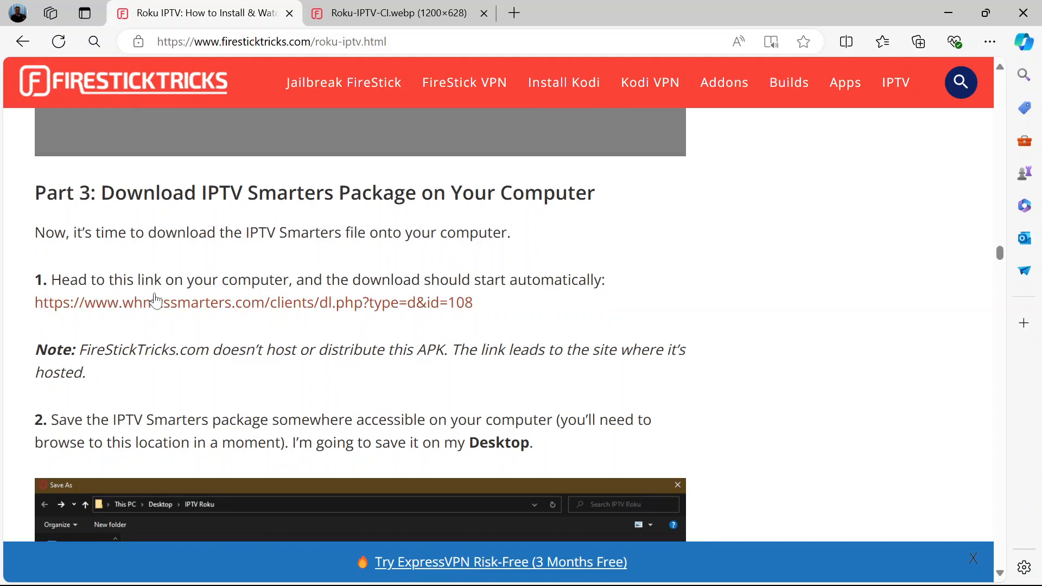
mouse_move(289, 316)
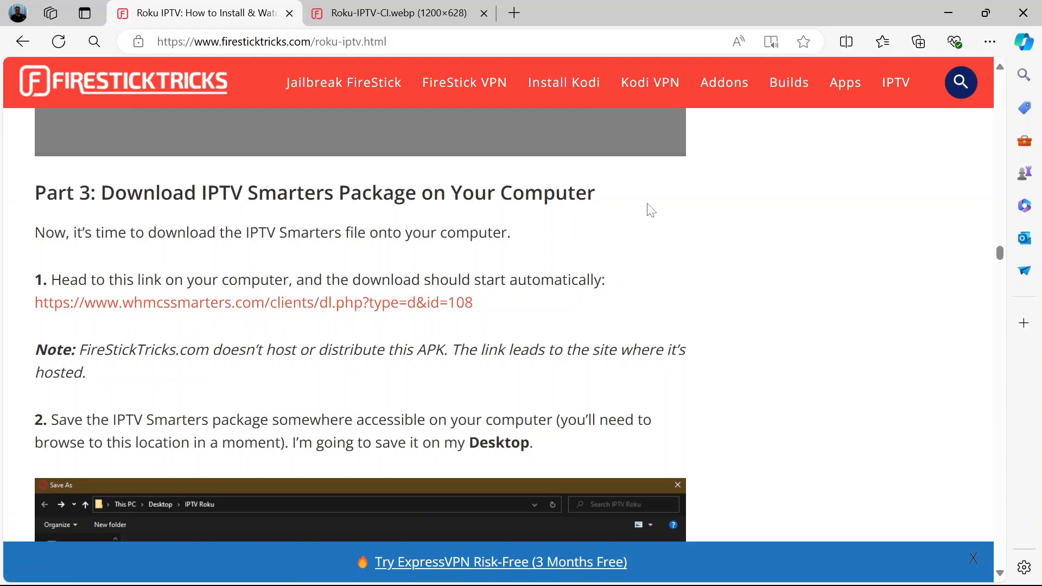
mouse_move(269, 307)
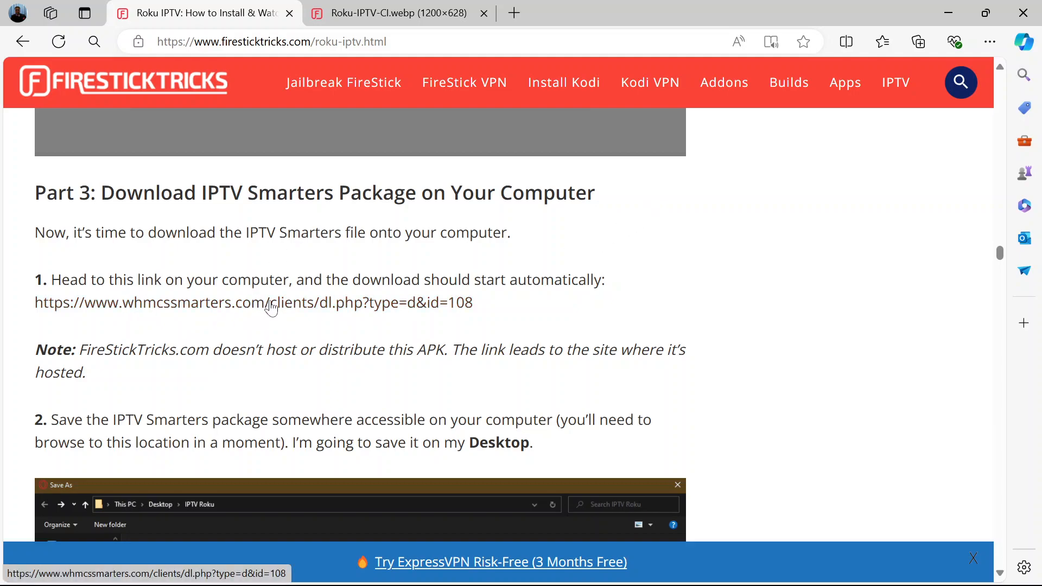
mouse_move(316, 300)
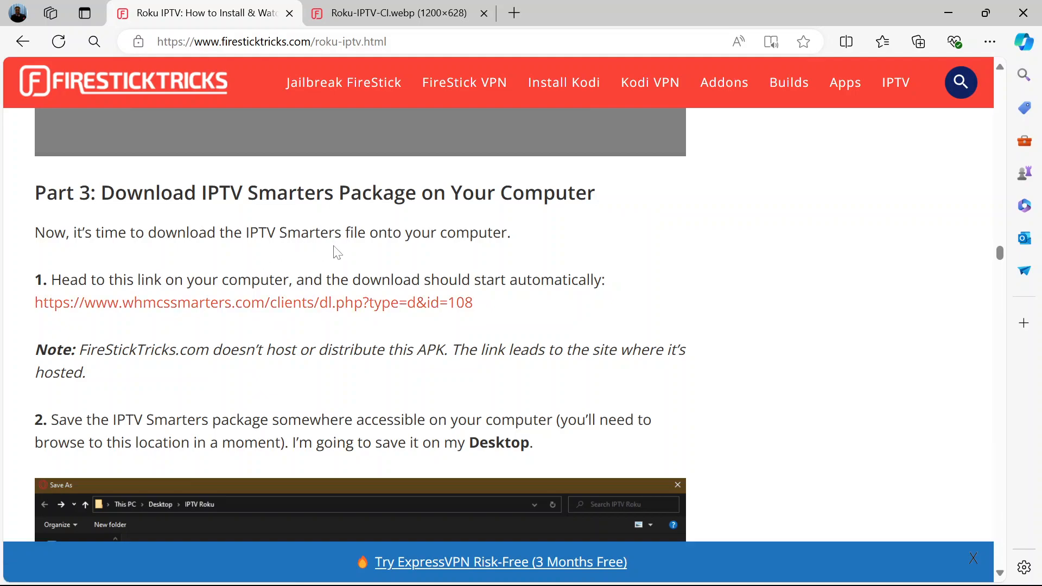
mouse_move(208, 316)
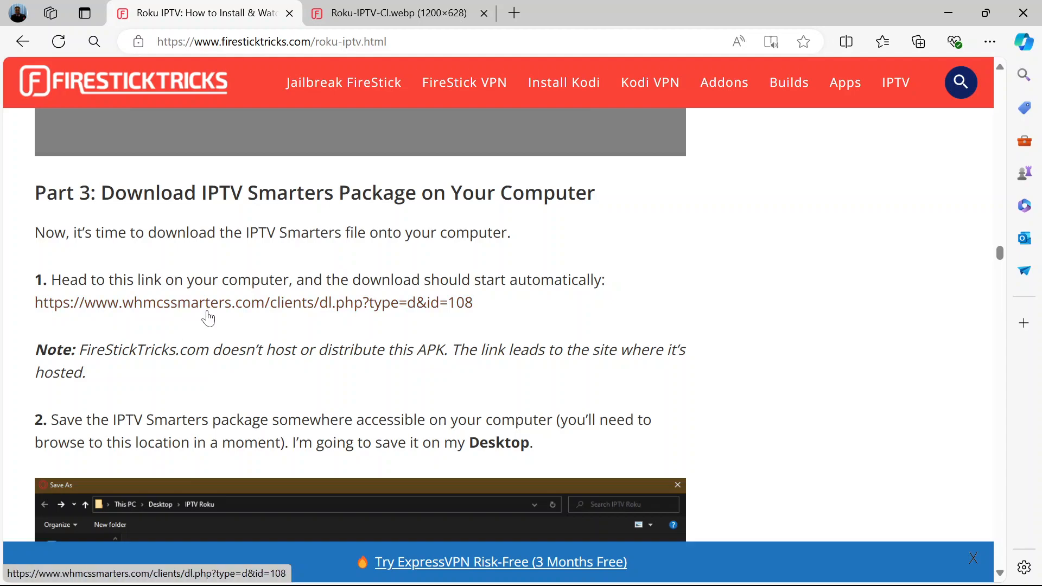
scroll(down, 3)
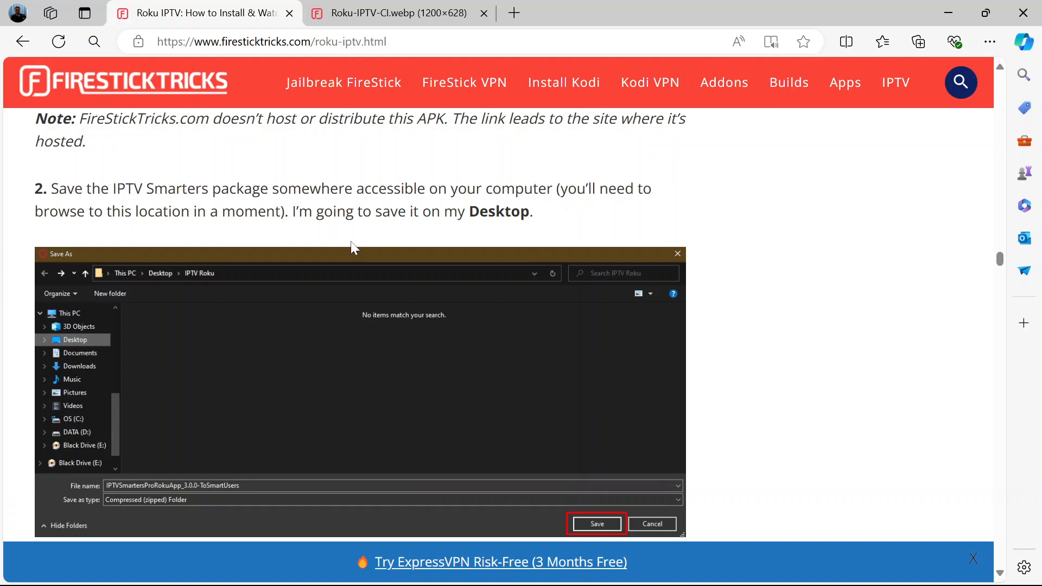
scroll(down, 3)
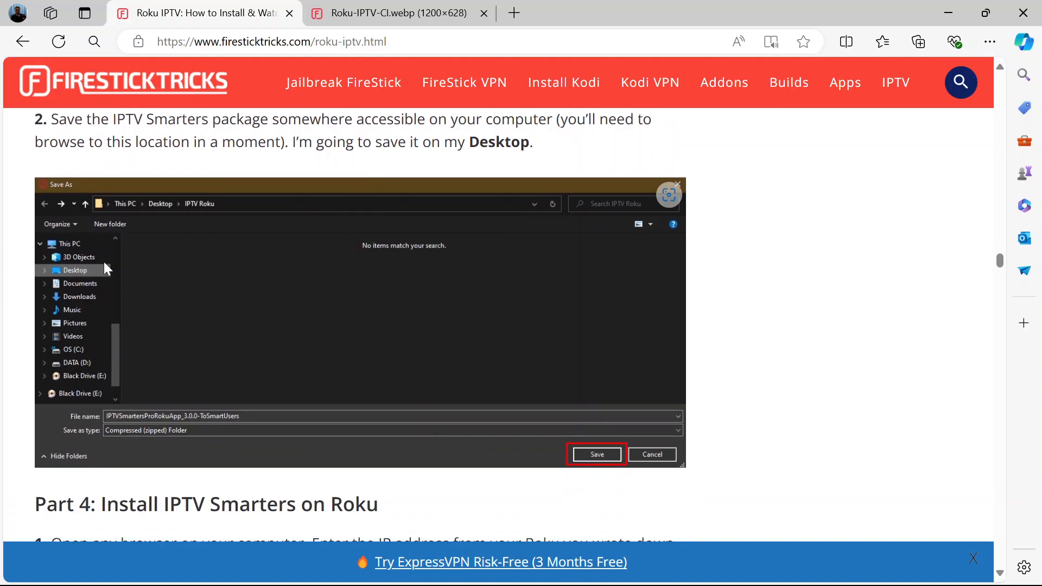
scroll(down, 3)
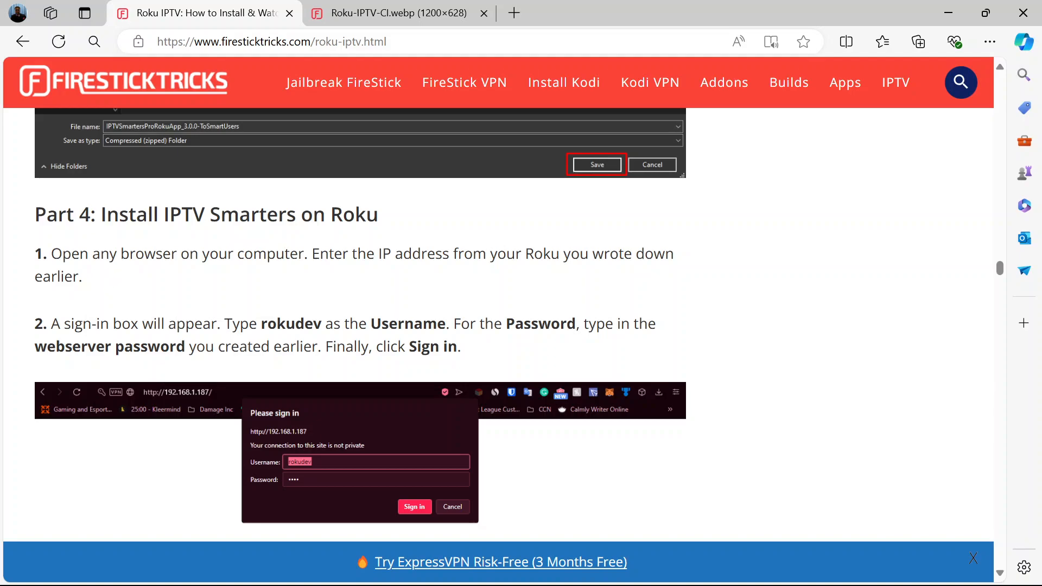
mouse_move(398, 276)
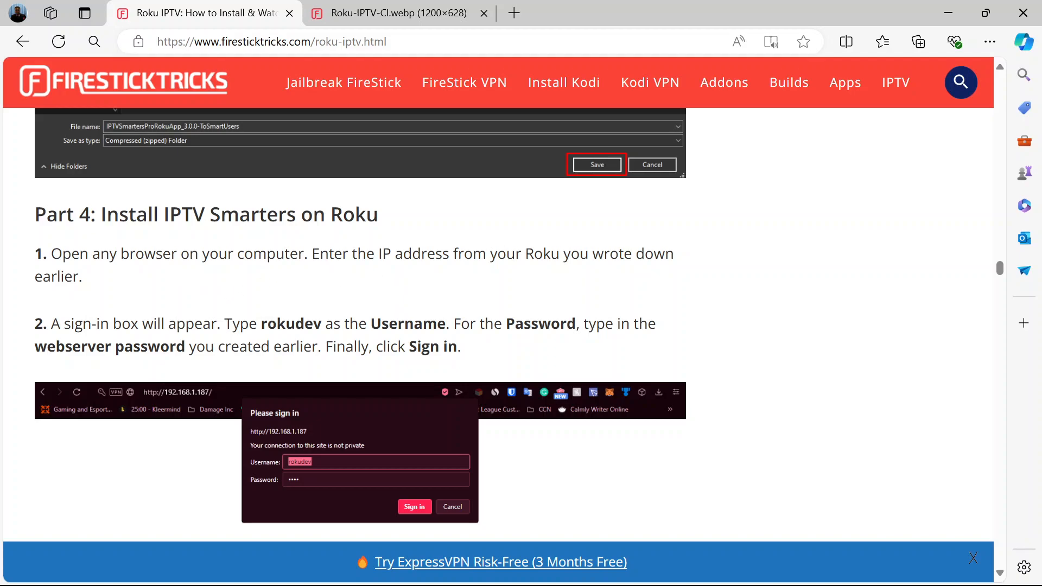
Scroll to Part 4 step 3, Upload in the Development Application Installer
scroll(down, 3)
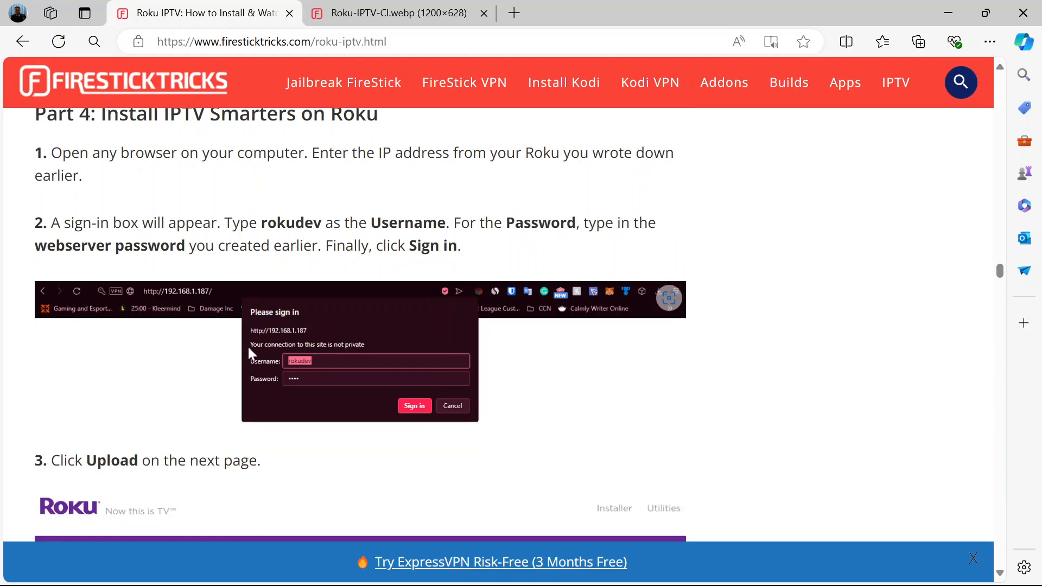
mouse_move(402, 462)
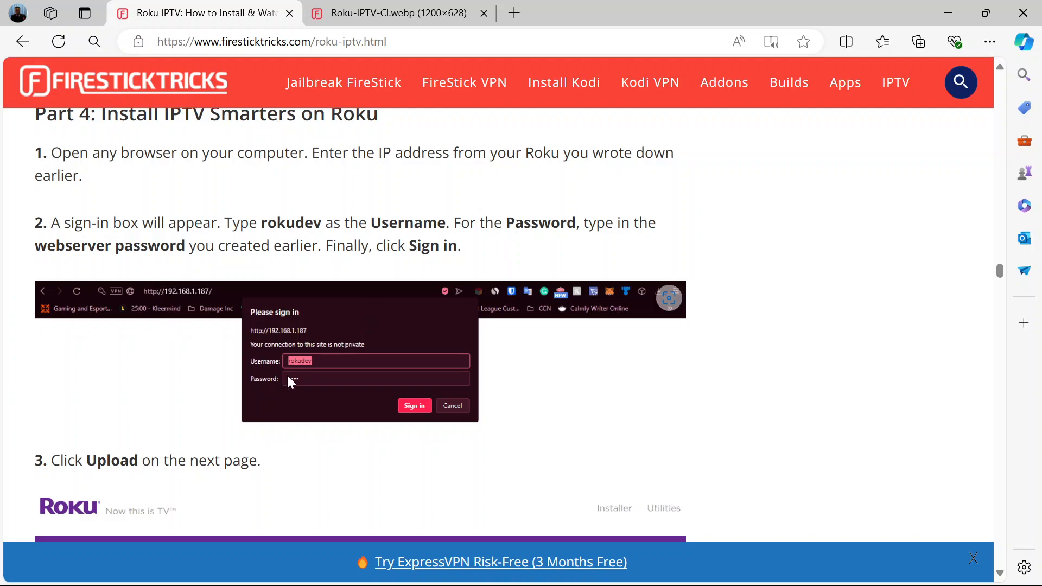
scroll(down, 3)
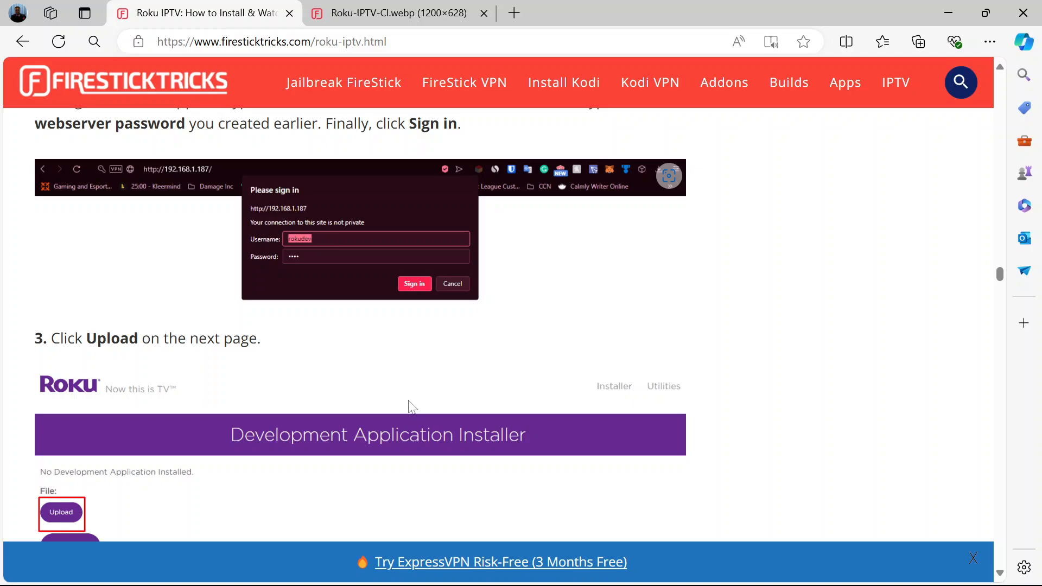
scroll(down, 3)
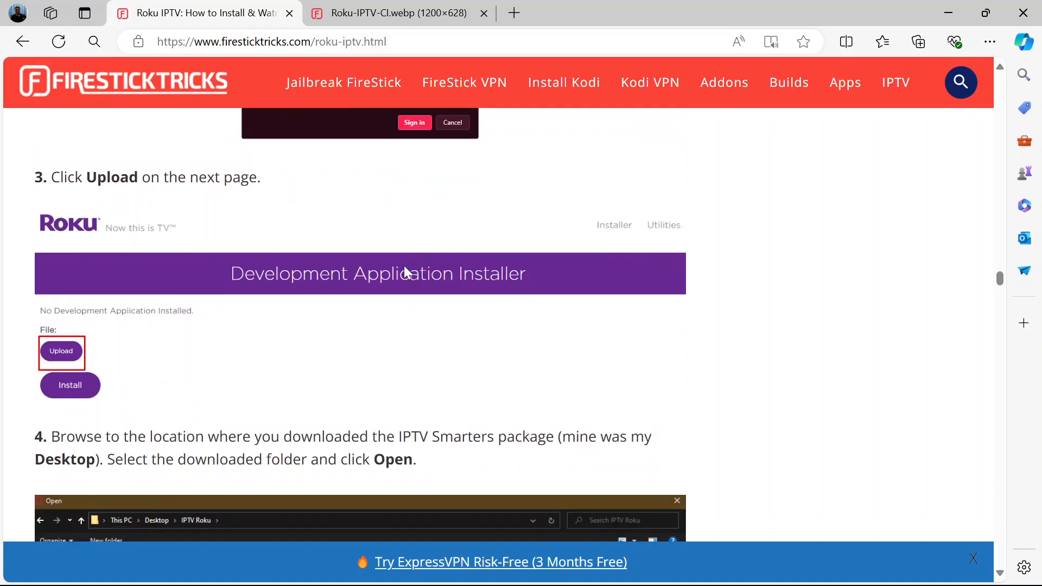
Scroll through the browse and Install steps to step 6's installed-application confirmation screenshot
scroll(down, 3)
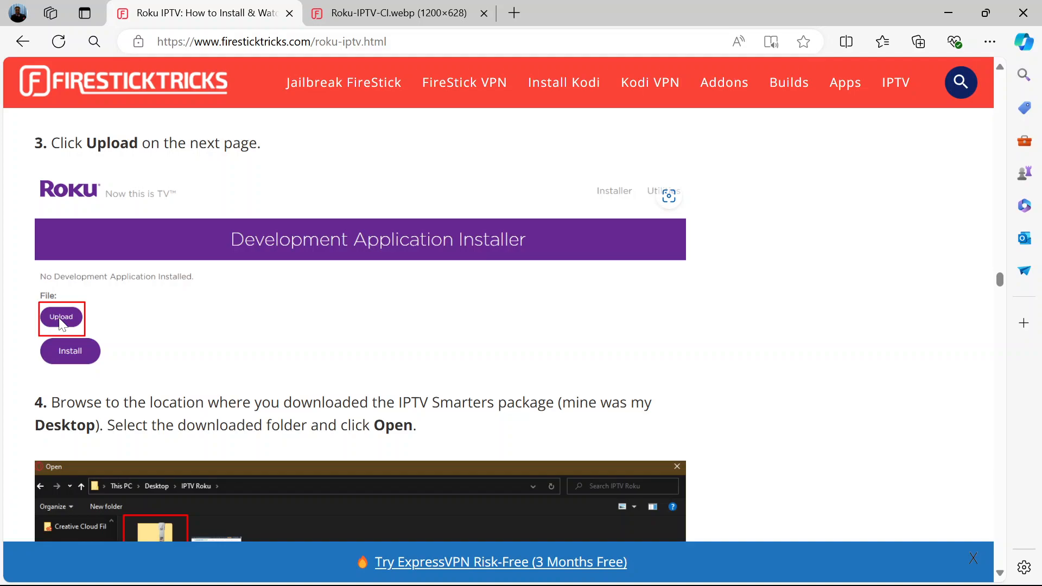
scroll(down, 3)
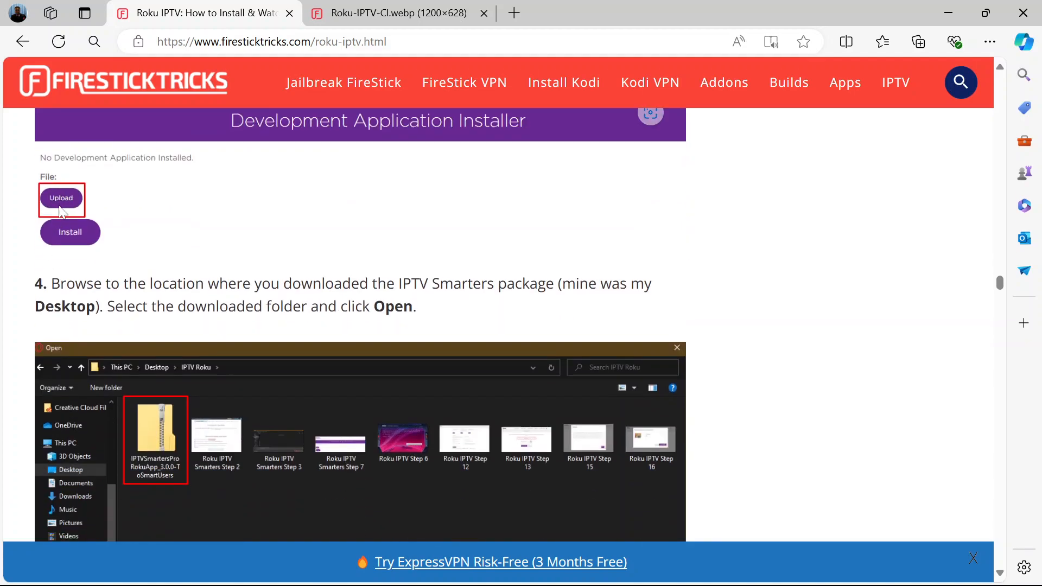
scroll(down, 3)
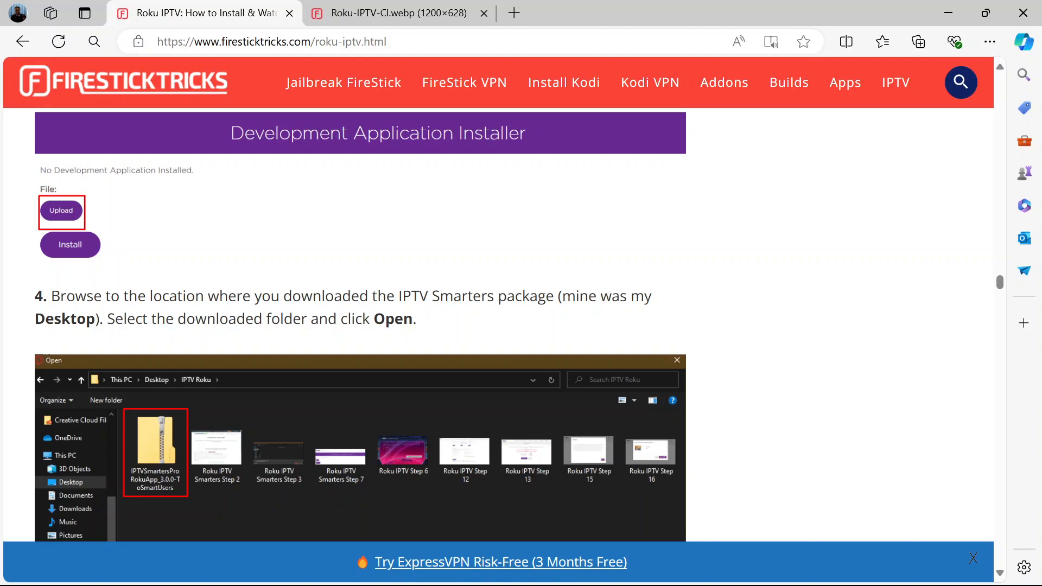
scroll(down, 3)
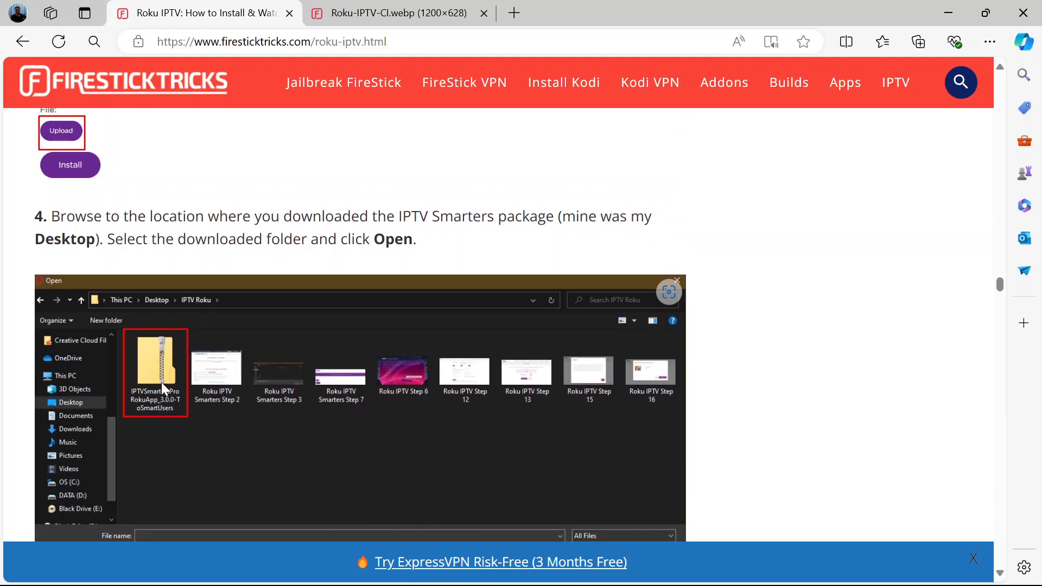
scroll(down, 3)
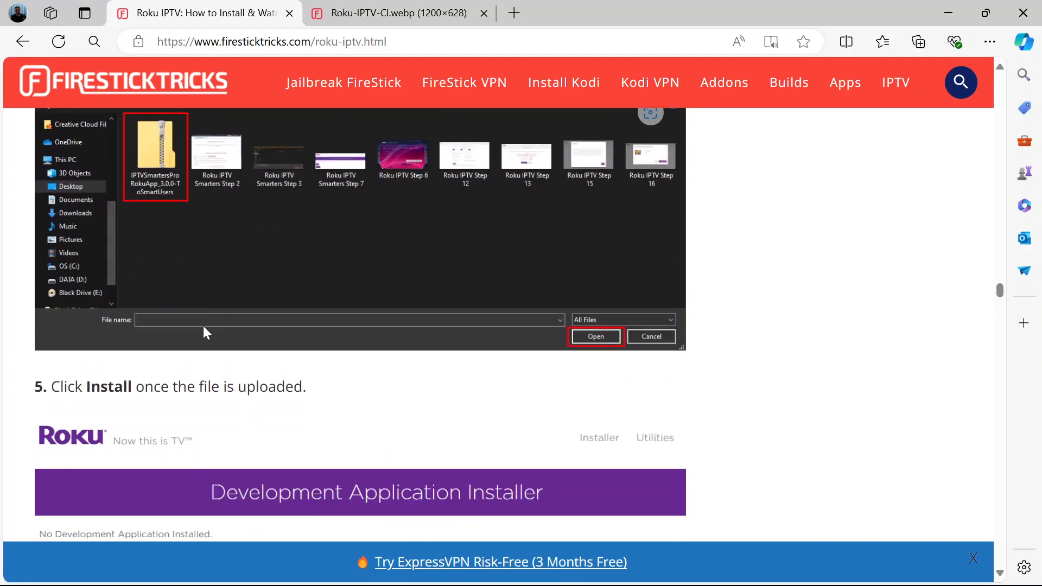
scroll(down, 3)
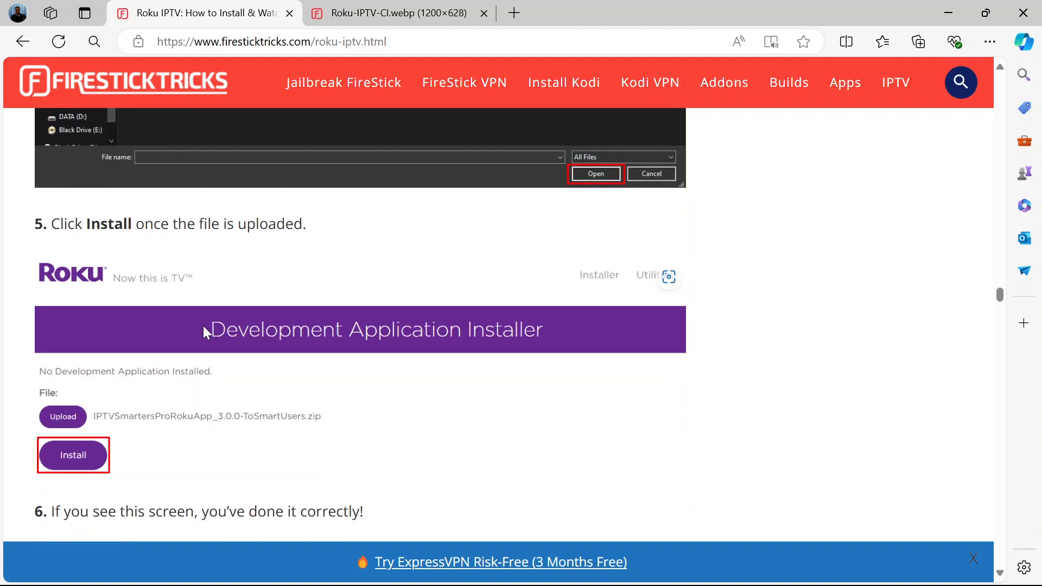
mouse_move(63, 472)
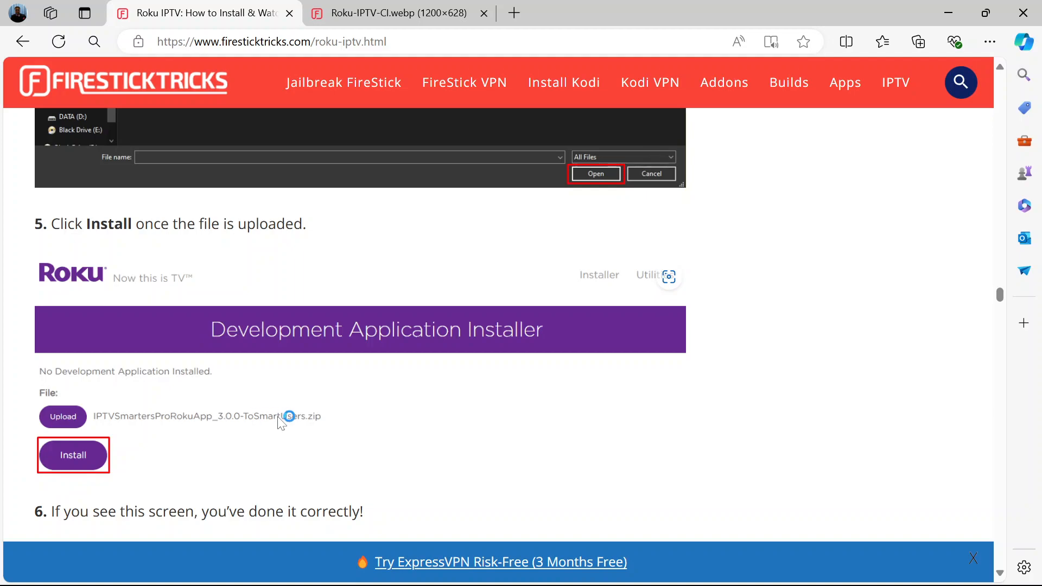
scroll(up, 3)
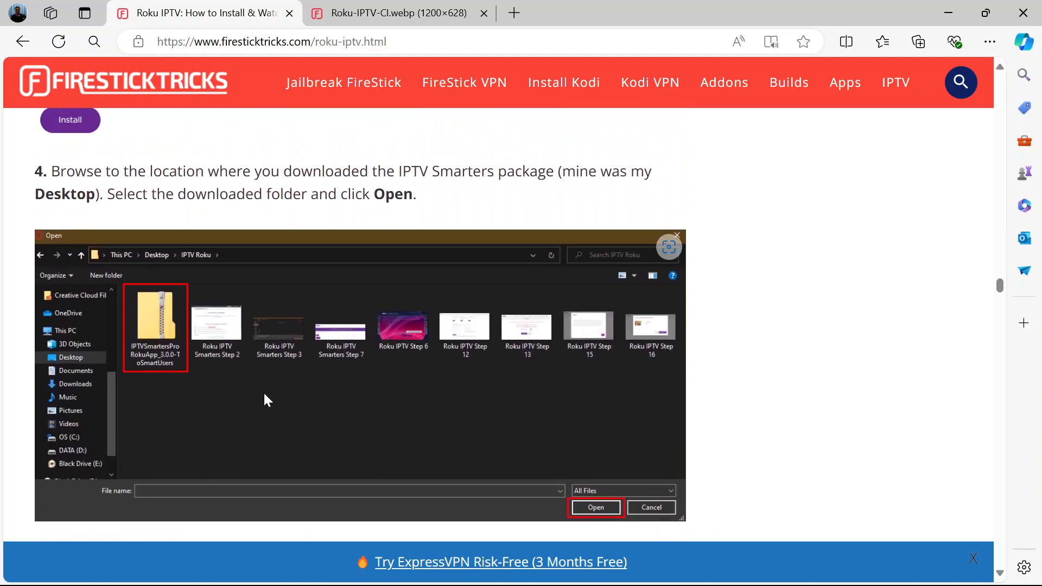
scroll(up, 3)
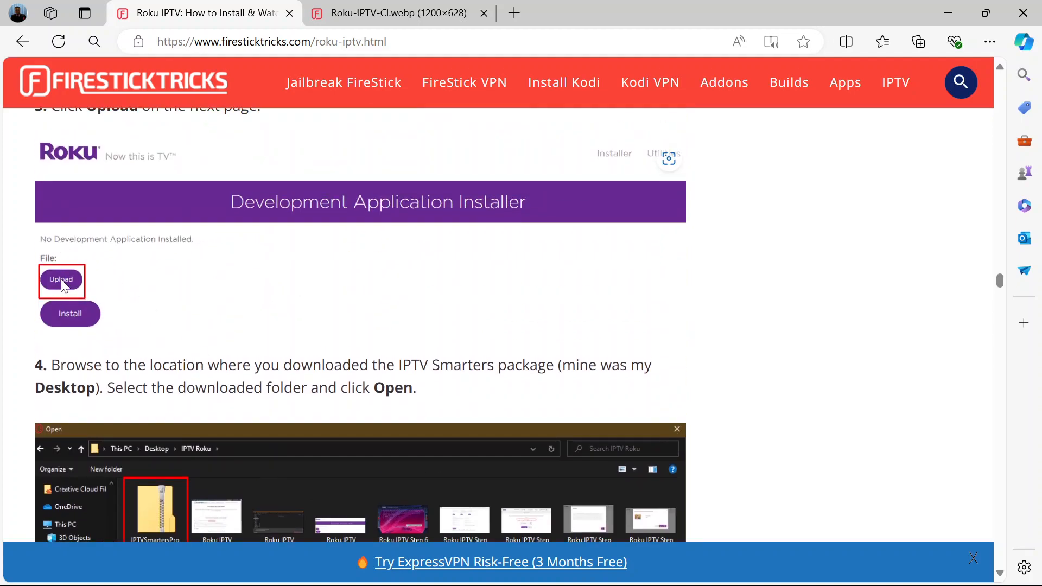
scroll(down, 3)
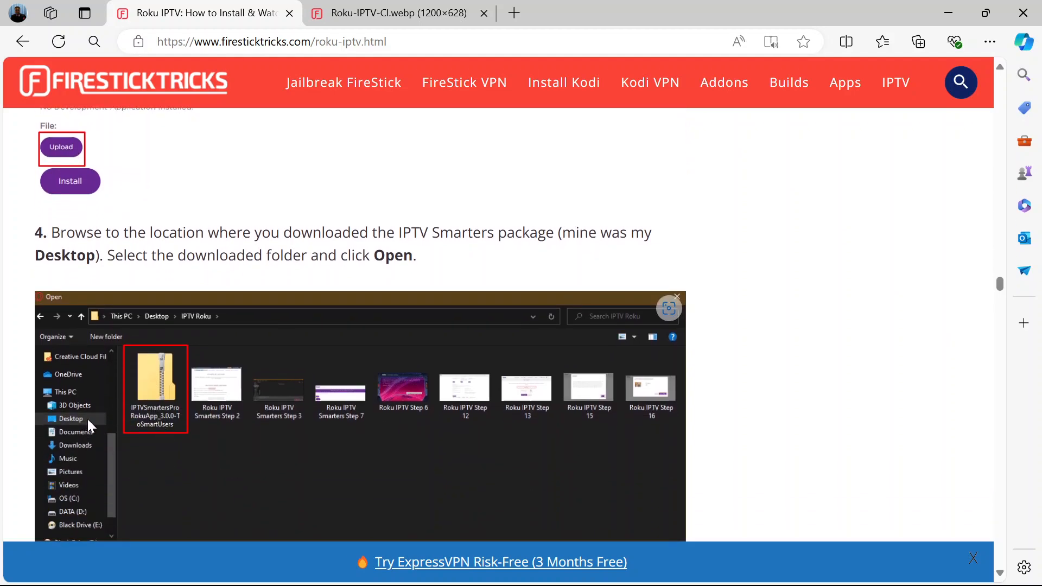
mouse_move(146, 416)
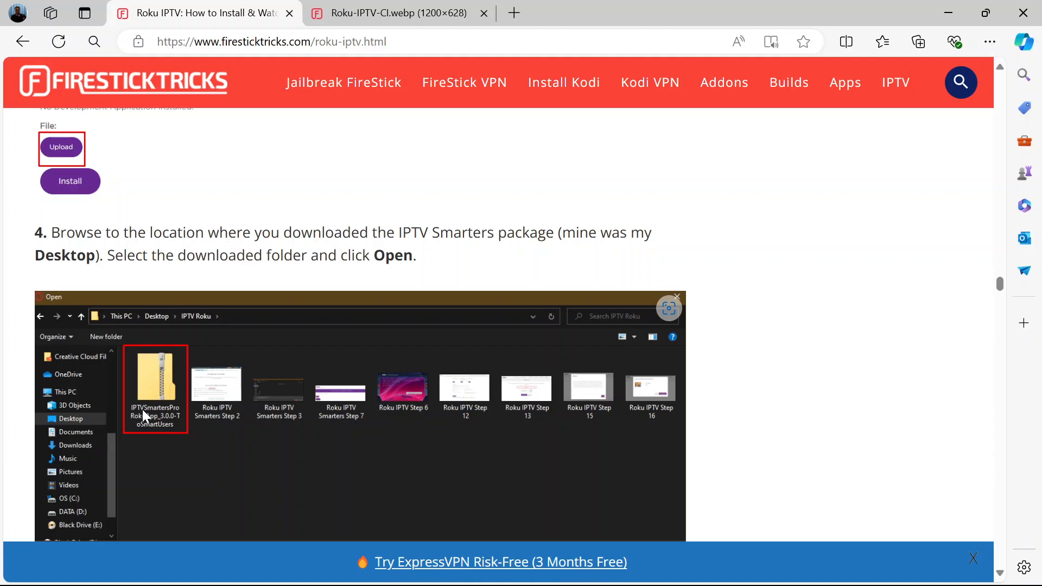
scroll(down, 3)
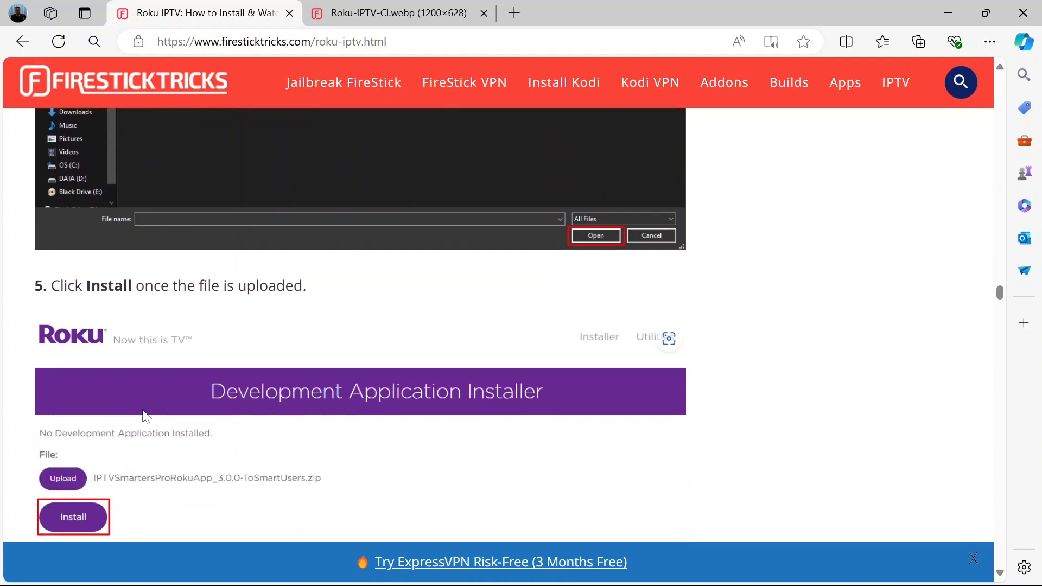
scroll(down, 3)
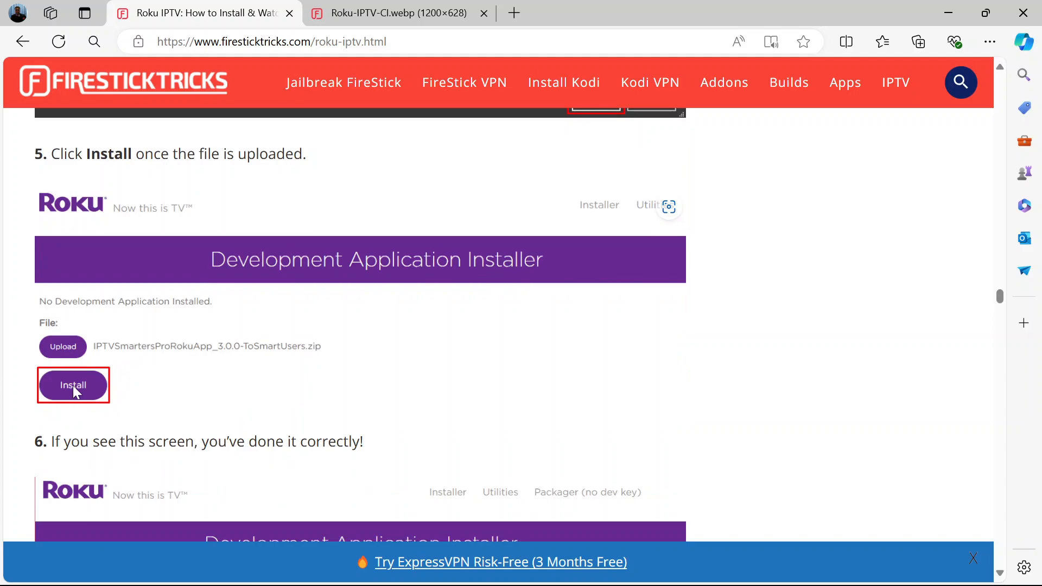
scroll(down, 3)
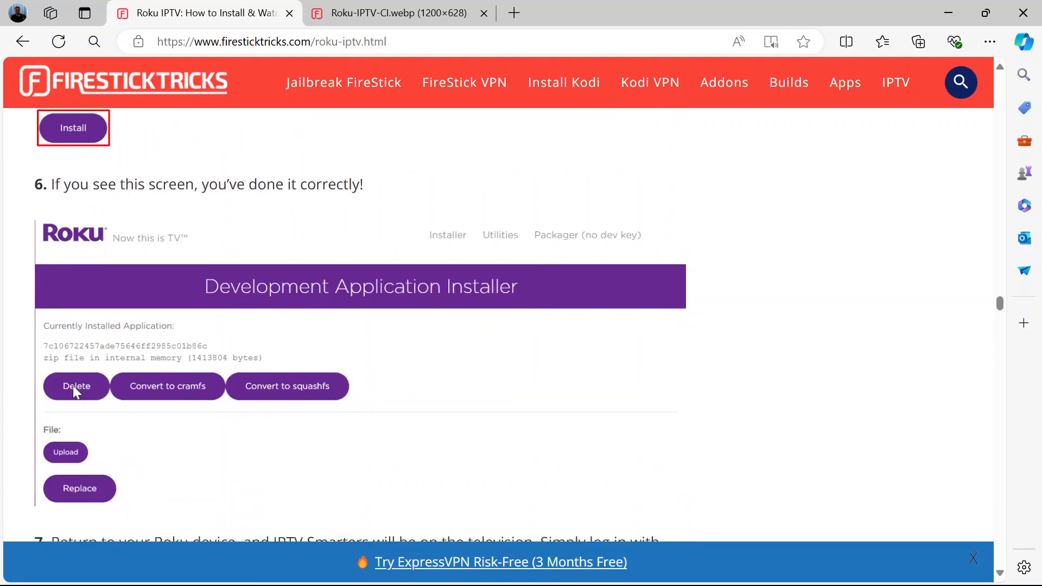
Scroll down to step 7 on logging in to IPTV Smarters on Roku
scroll(down, 3)
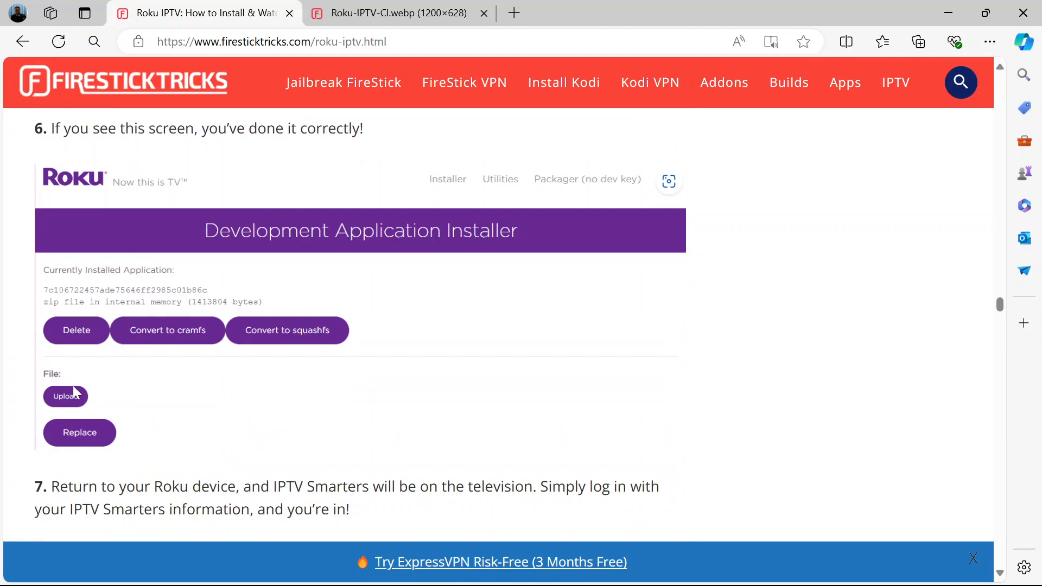
mouse_move(215, 472)
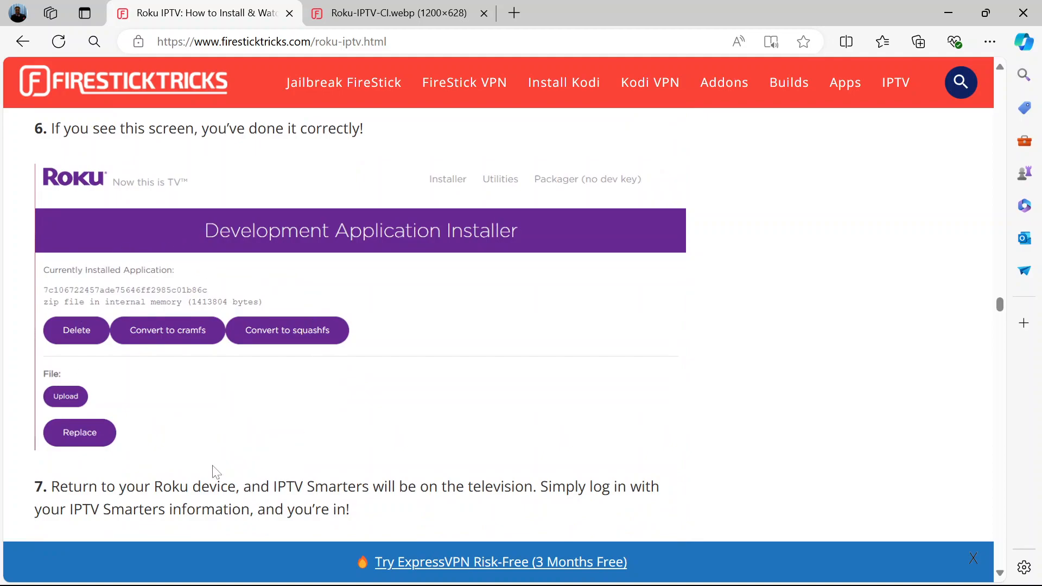
mouse_move(228, 432)
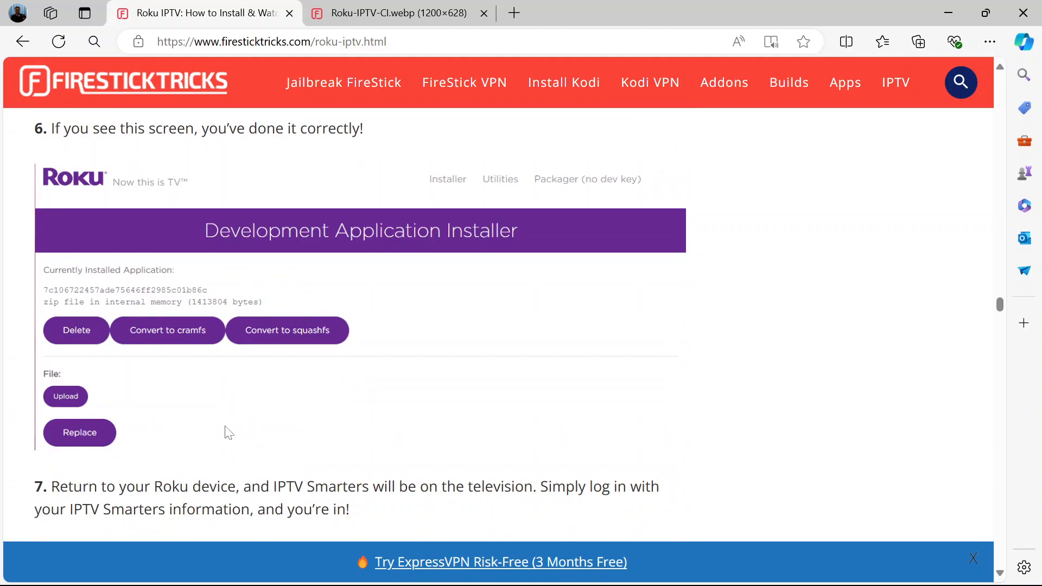
mouse_move(71, 326)
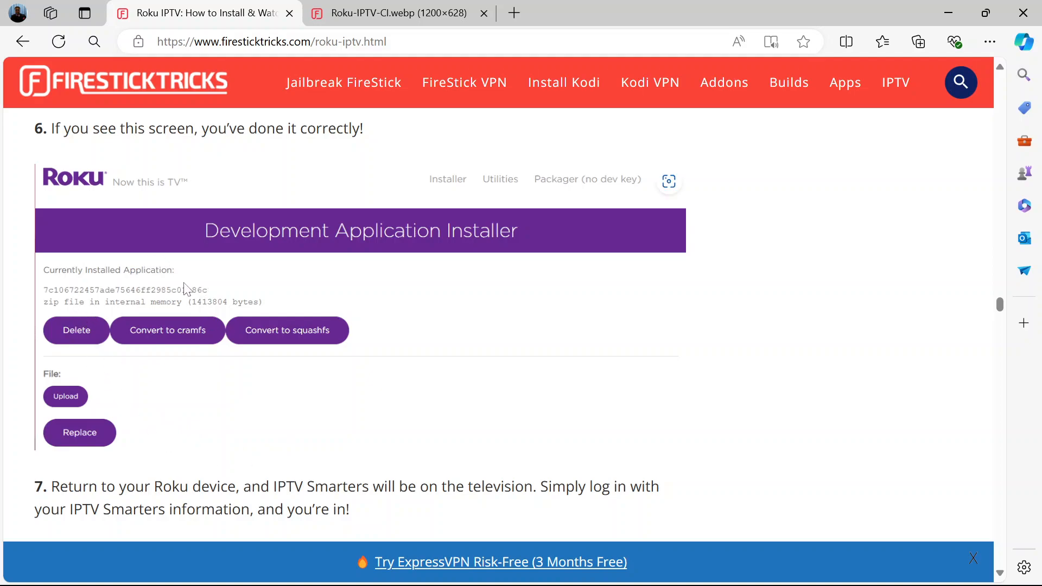
scroll(down, 3)
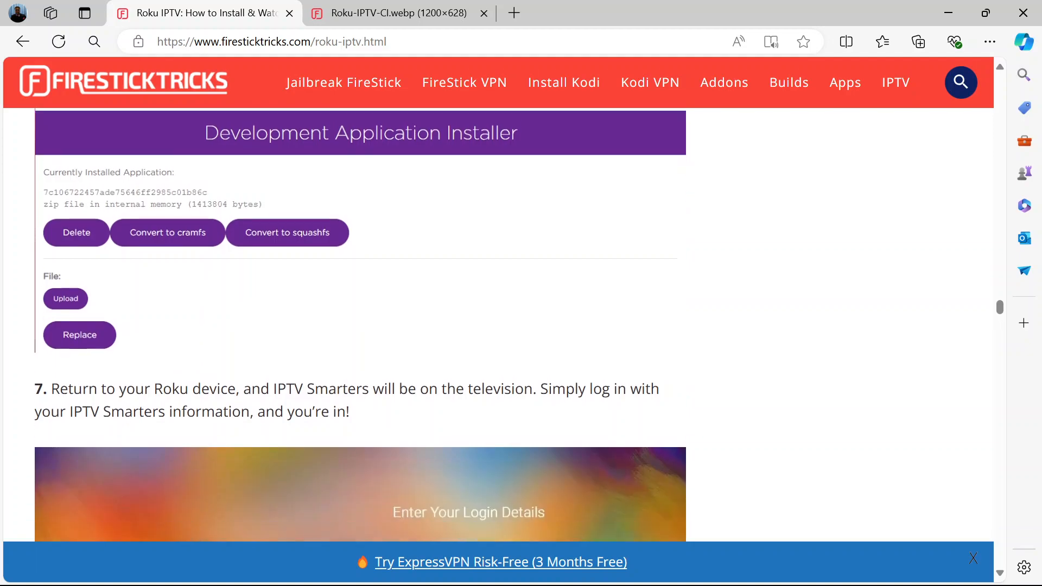
Scroll to the full IPTV Smarters Pro login screenshot and the closing how-to link
scroll(down, 3)
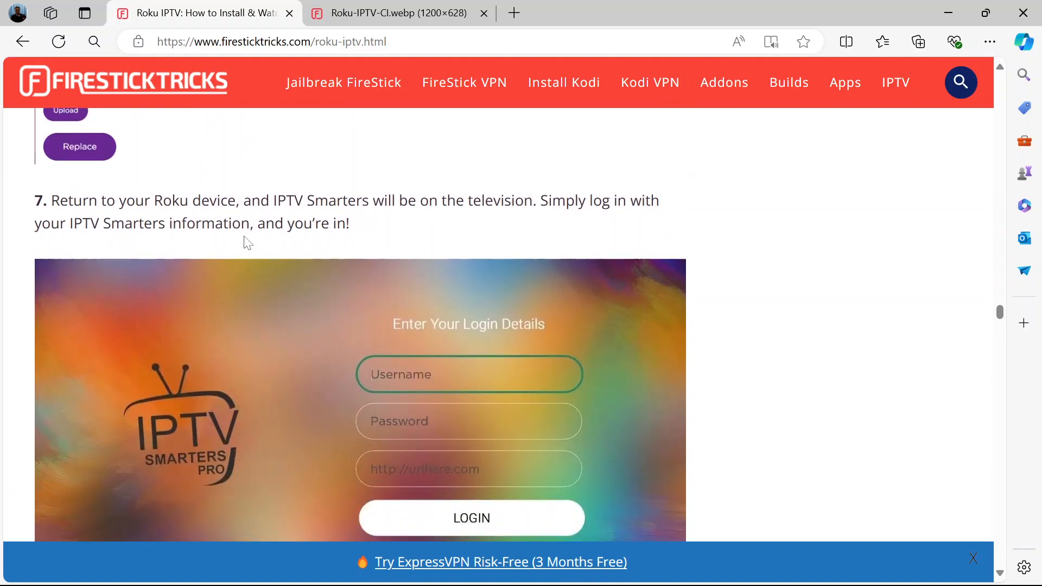
mouse_move(282, 248)
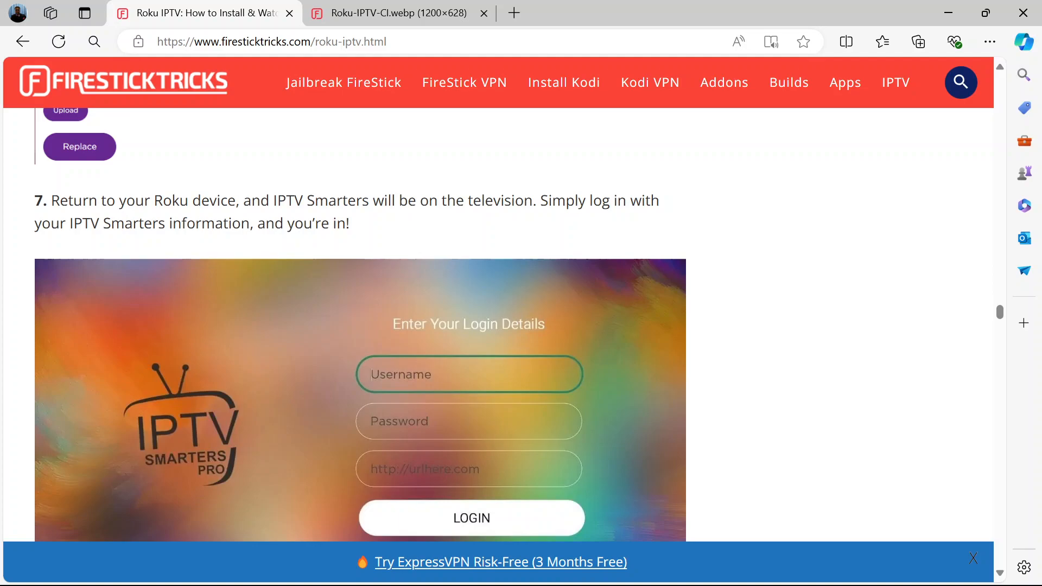
mouse_move(423, 231)
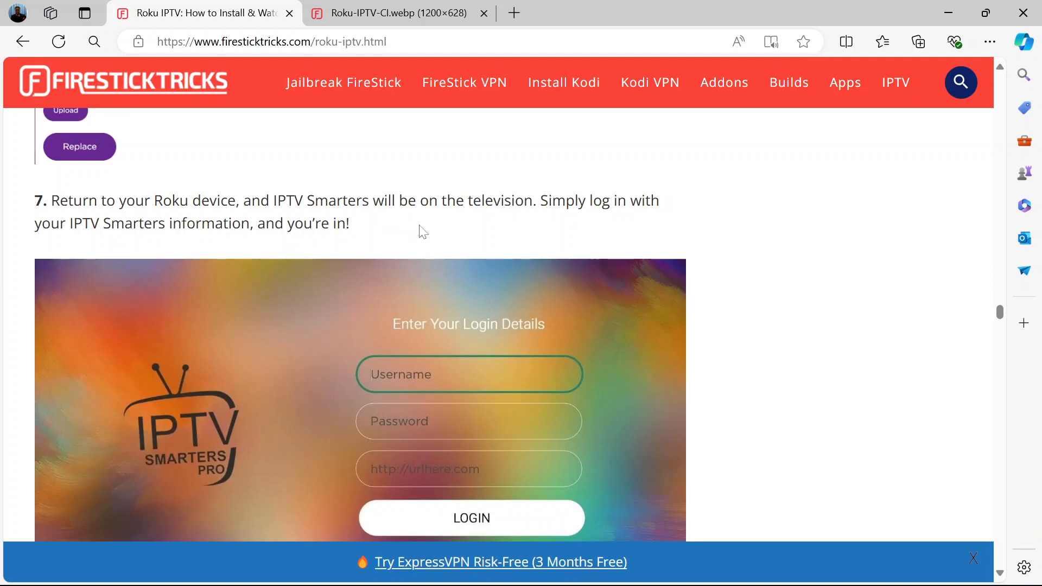
scroll(down, 3)
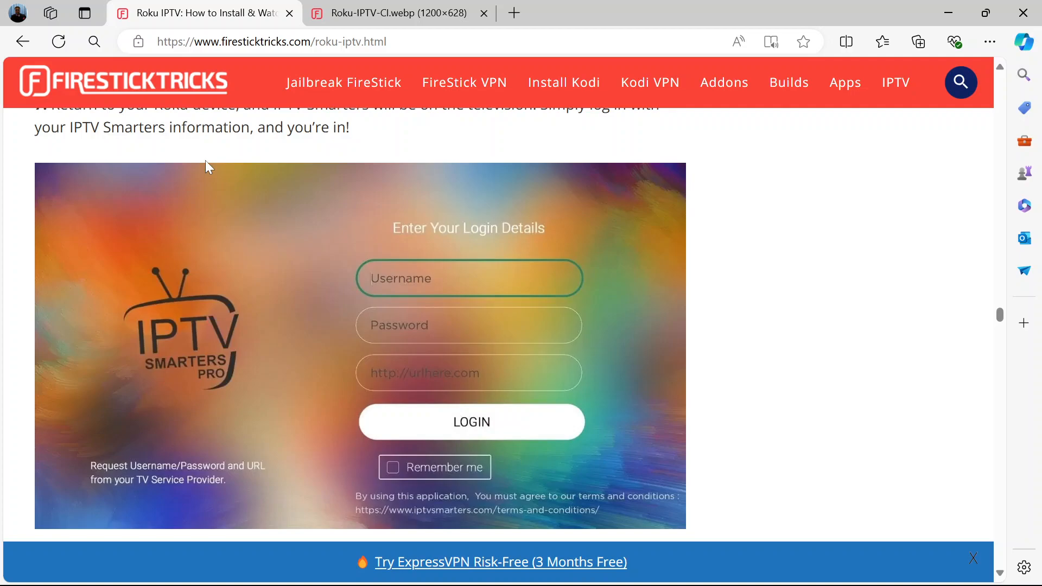
mouse_move(357, 382)
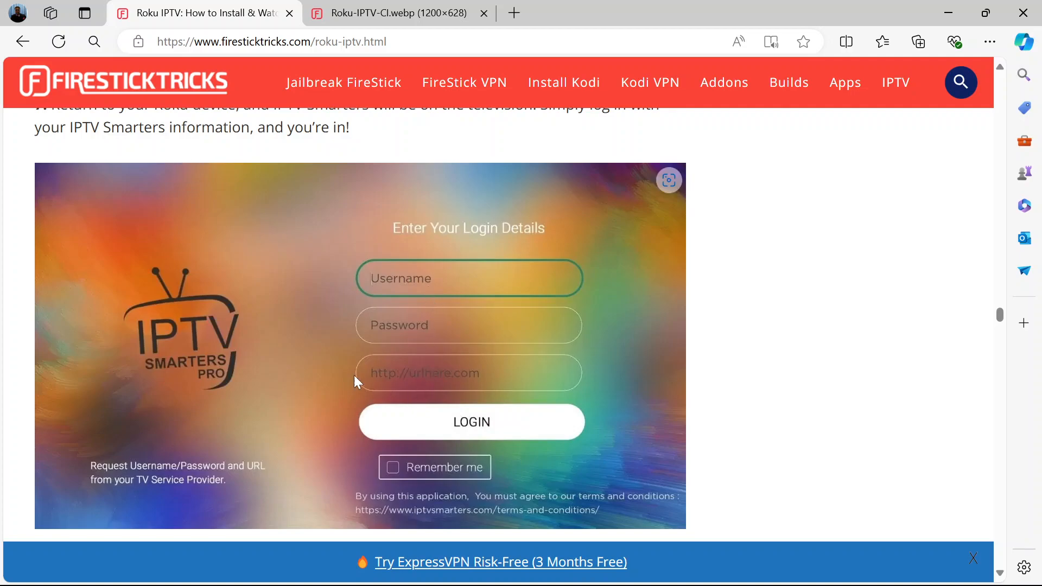
scroll(up, 3)
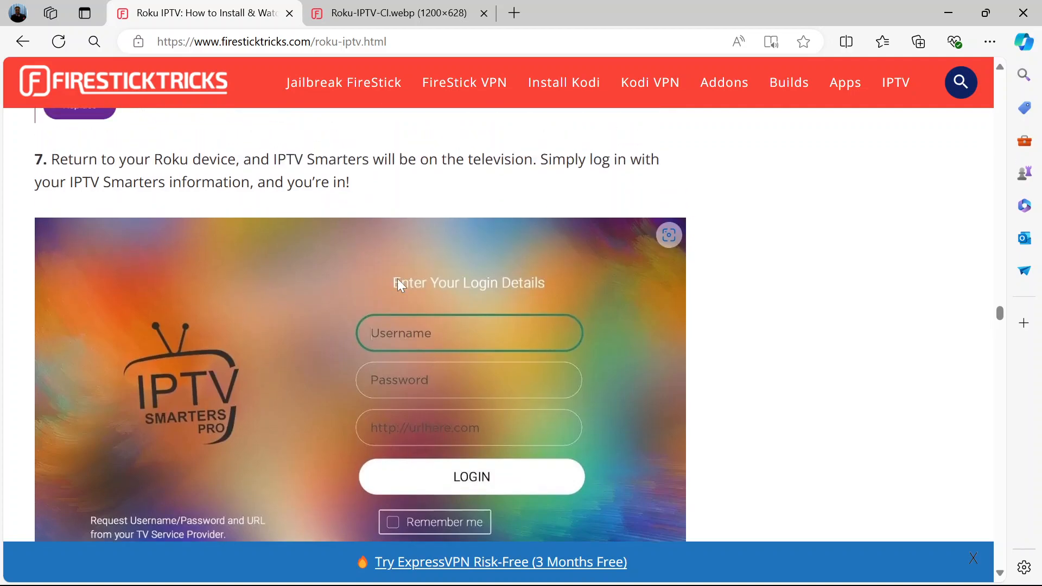
scroll(down, 3)
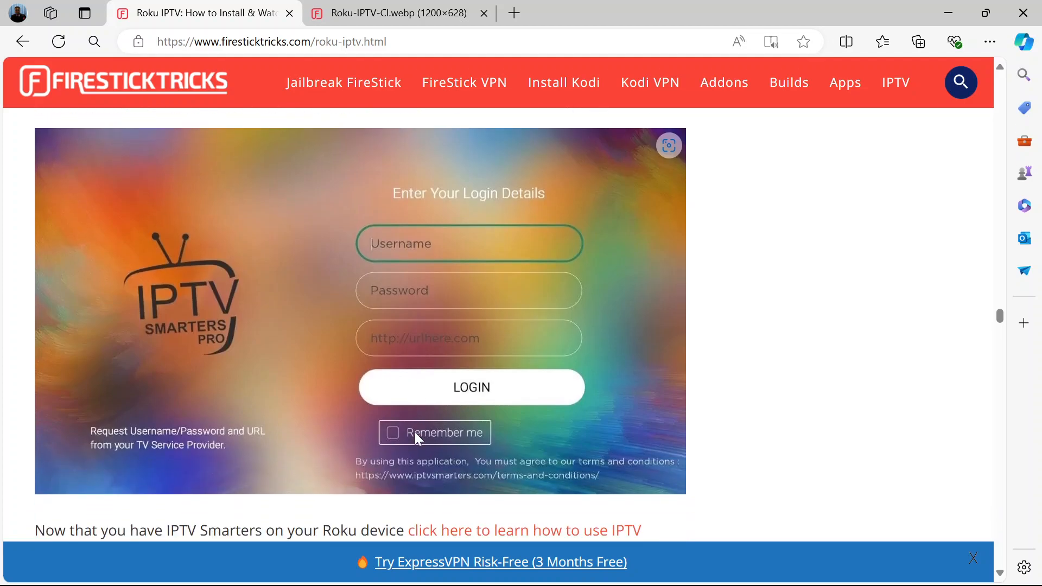
scroll(down, 3)
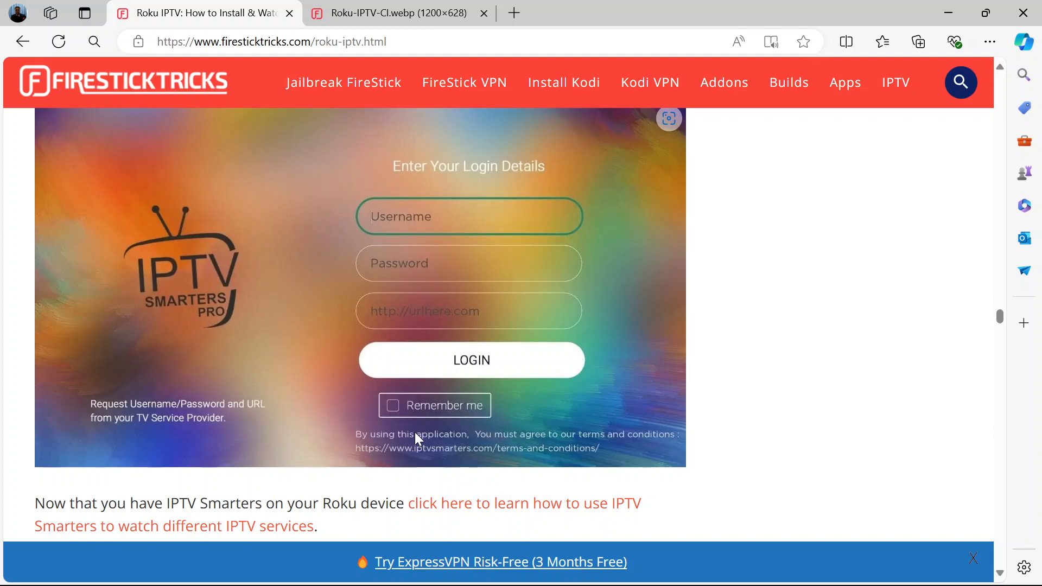
mouse_move(94, 420)
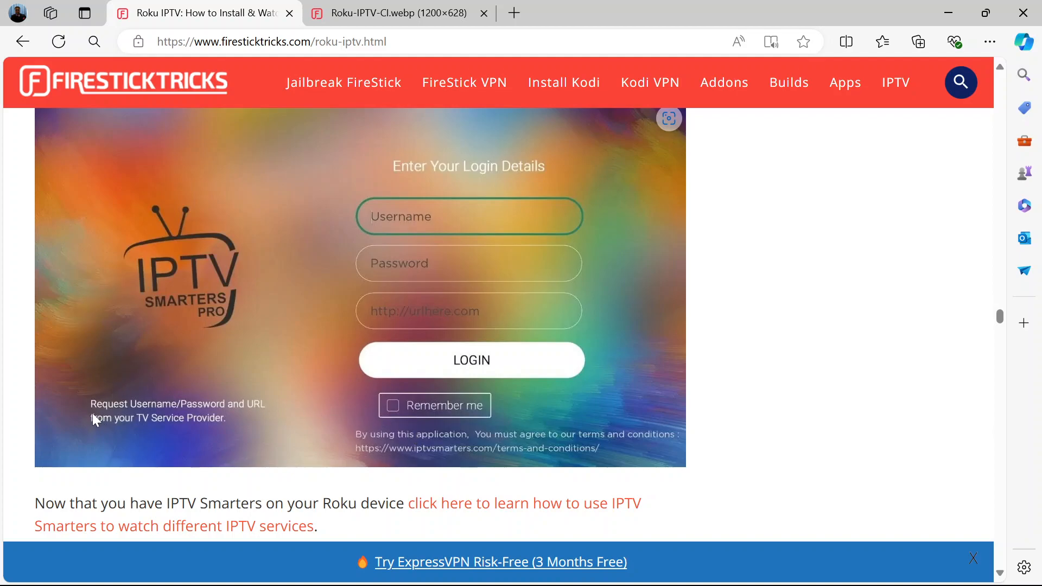
mouse_move(220, 420)
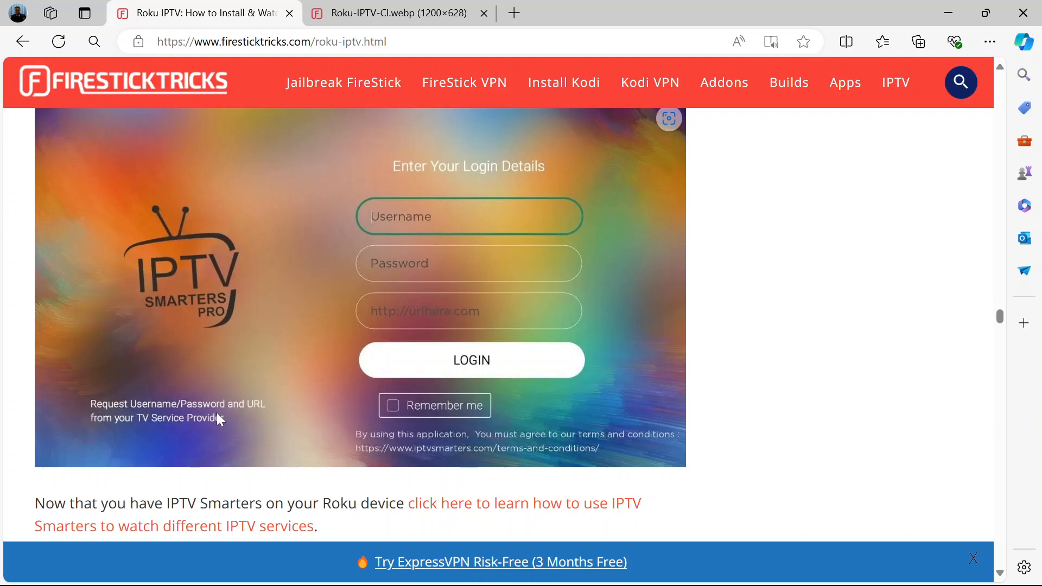